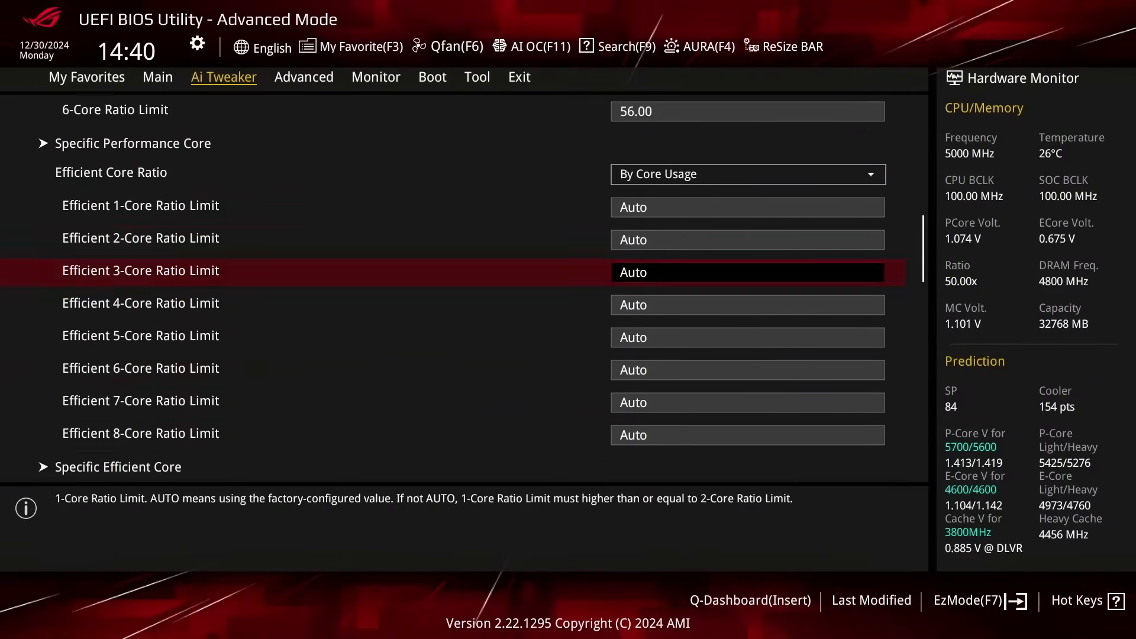
Step: Scroll the Ai Tweaker tab to Performance Preferences, still on Intel Default Settings
scroll("down", 3)
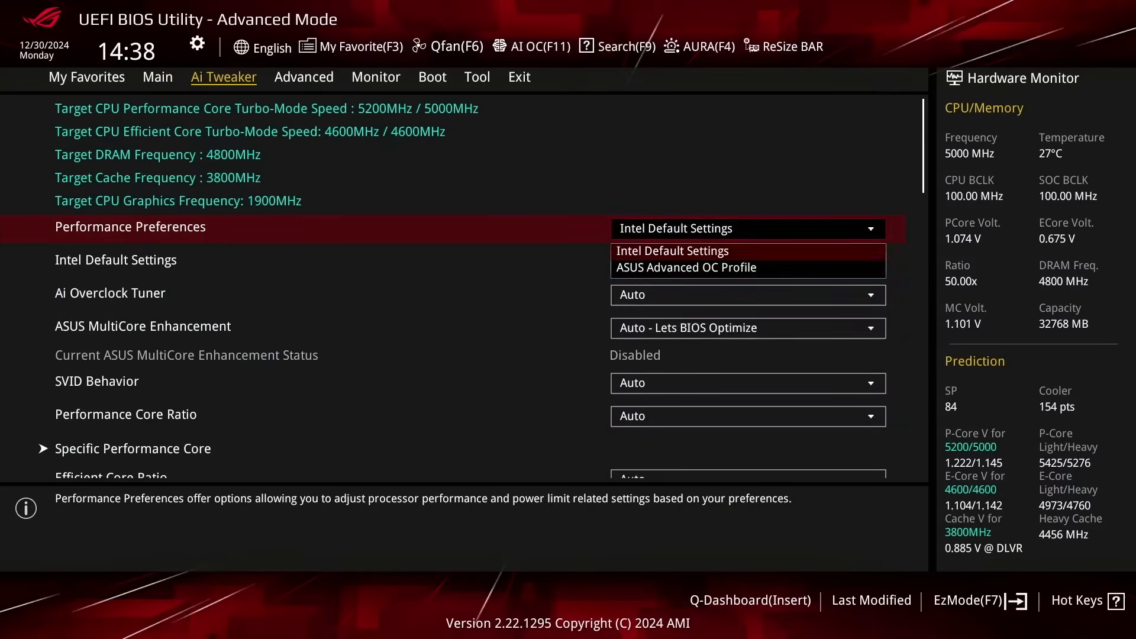
Step: Accept ASUS Advanced OC Profile, set Ai Overclock Tuner to XMP I, and set MultiCore Enhancement to Remove All limits
left_click(685, 267)
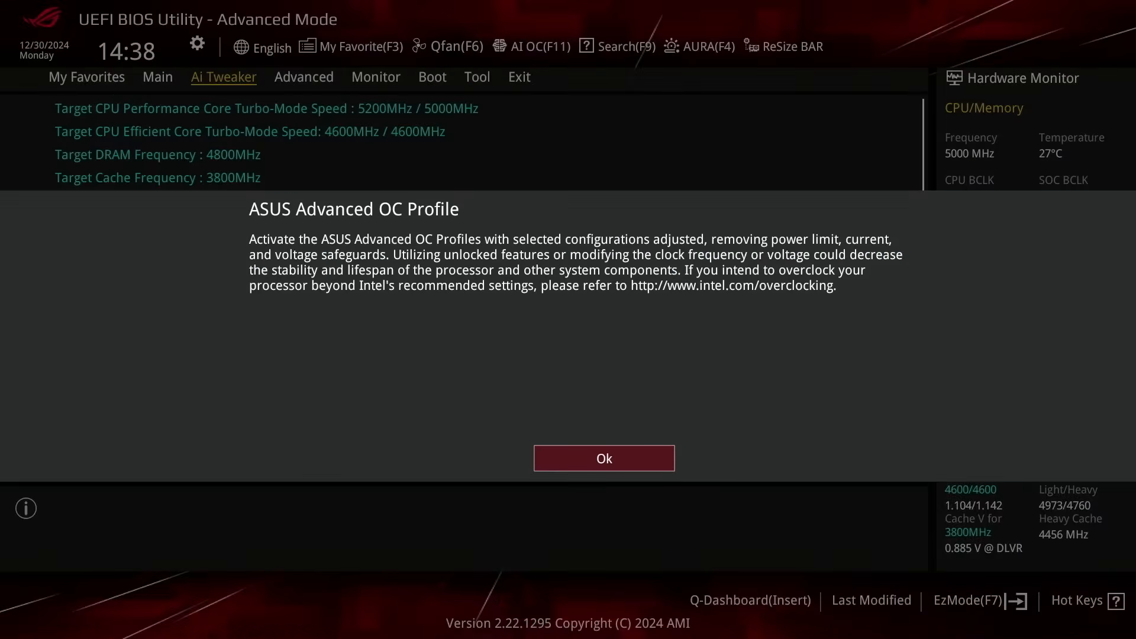
left_click(603, 458)
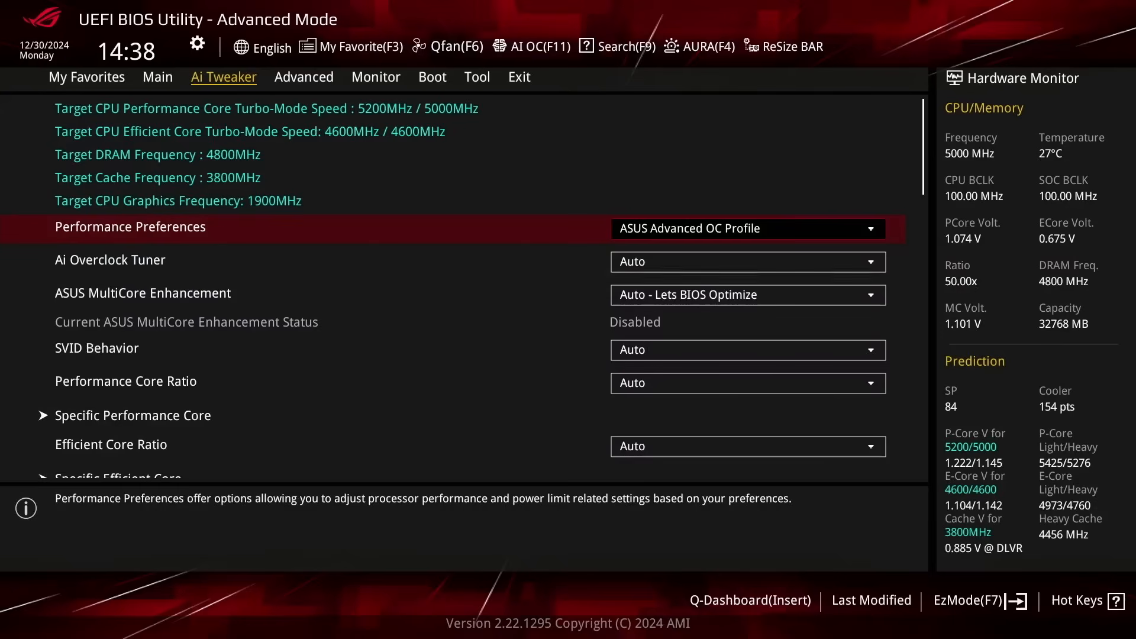
left_click(747, 261)
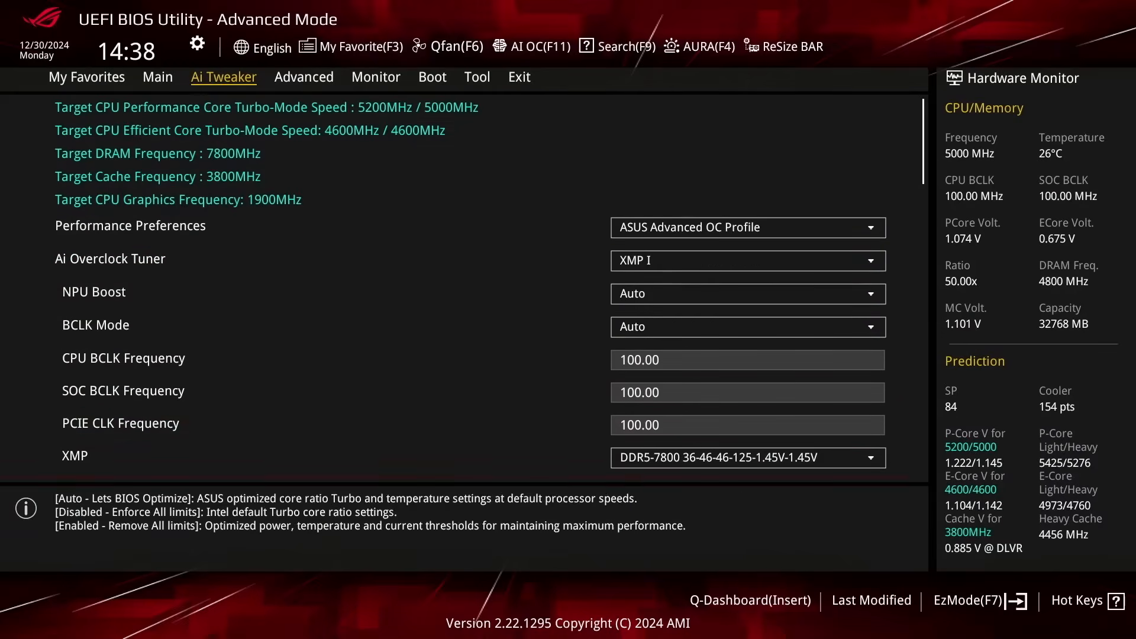
left_click(746, 346)
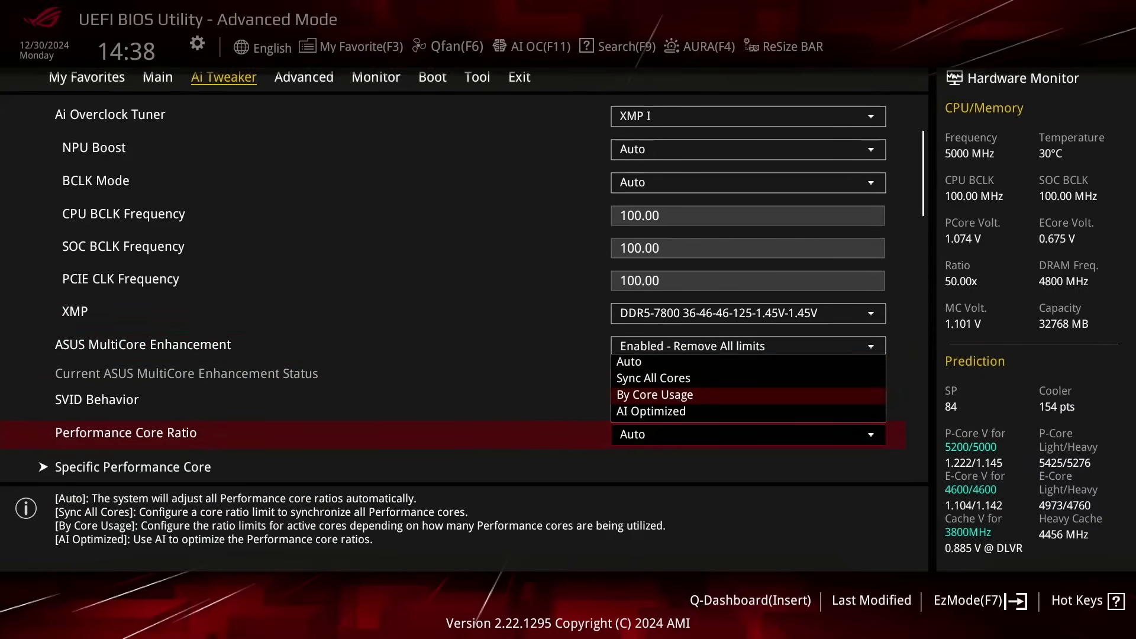
Step: Choose By Core Usage, with ratio limits 57 for 1–2 cores and 56 for 3–6 cores
left_click(653, 394)
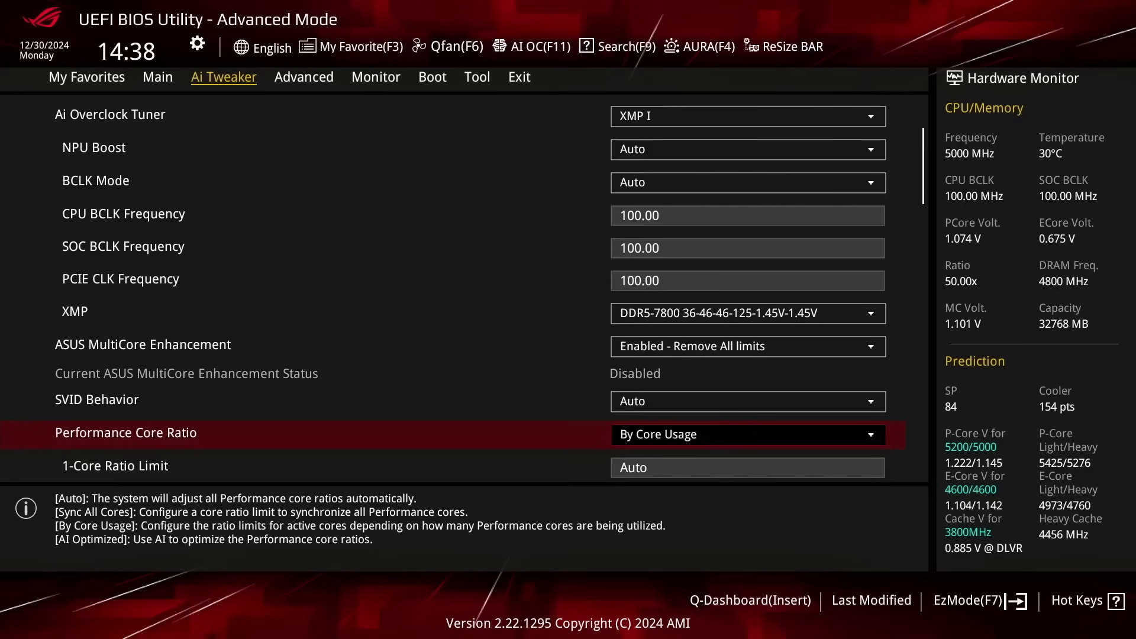
scroll("down", 3)
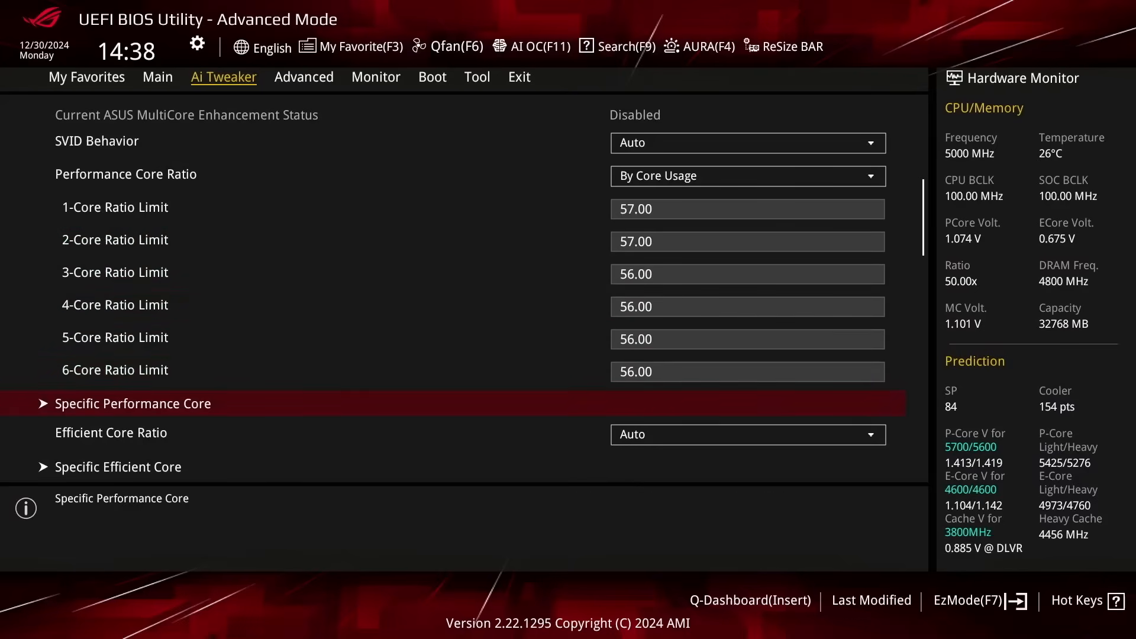
Step: In Specific Performance Core, give Cores 0–3 Adaptive voltages of 1.40 V and 1.45 V
left_click(132, 403)
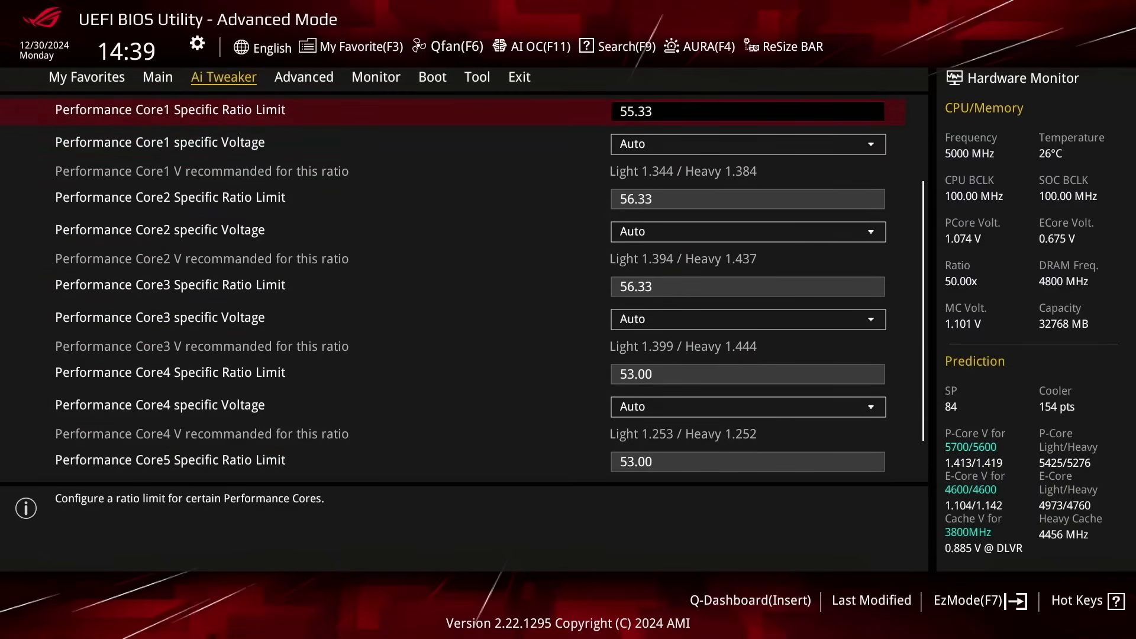
left_click(747, 179)
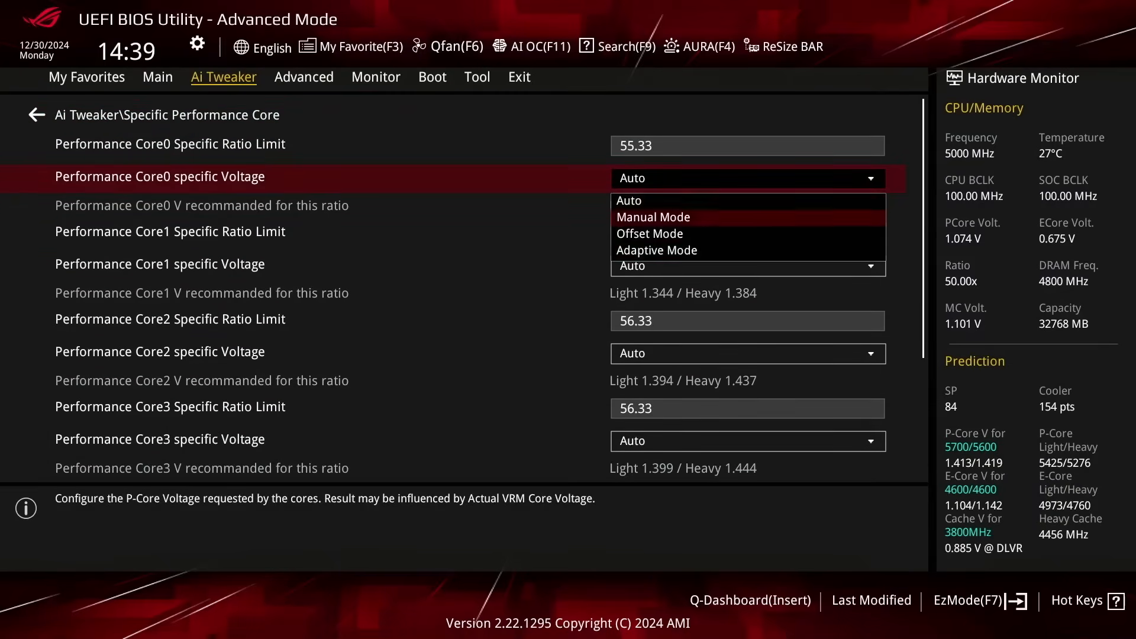
left_click(655, 250)
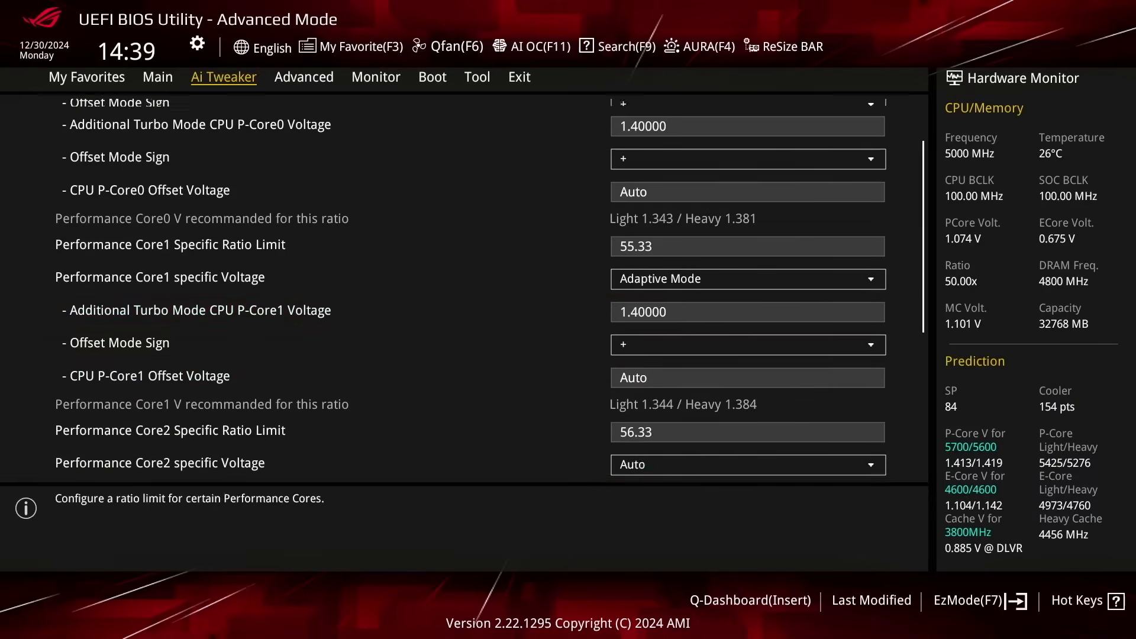
left_click(746, 235)
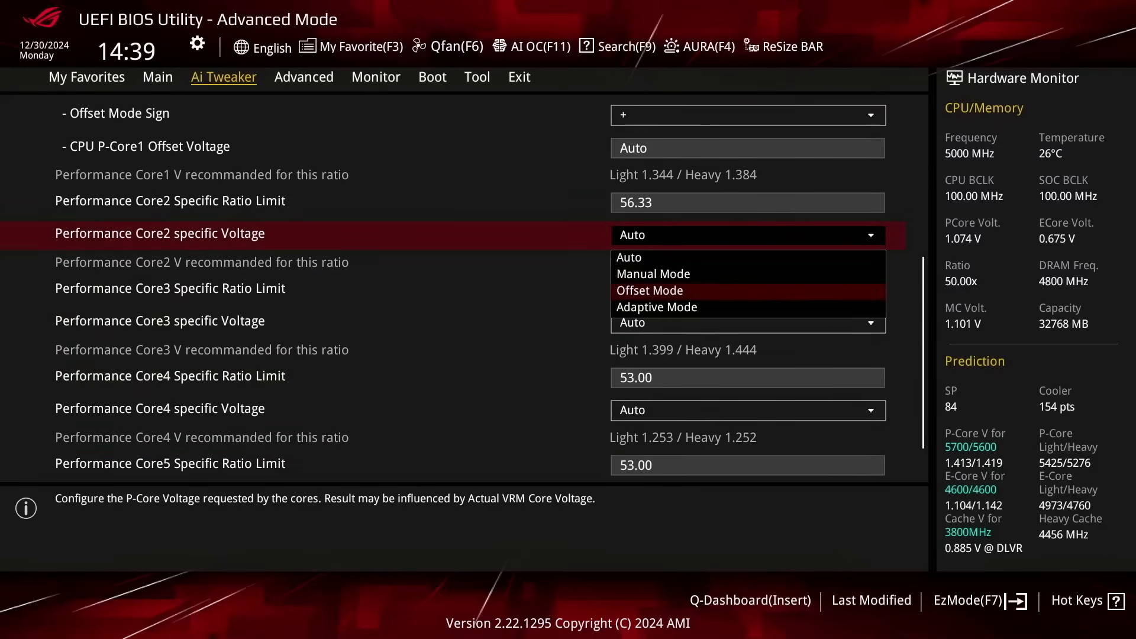
left_click(656, 306)
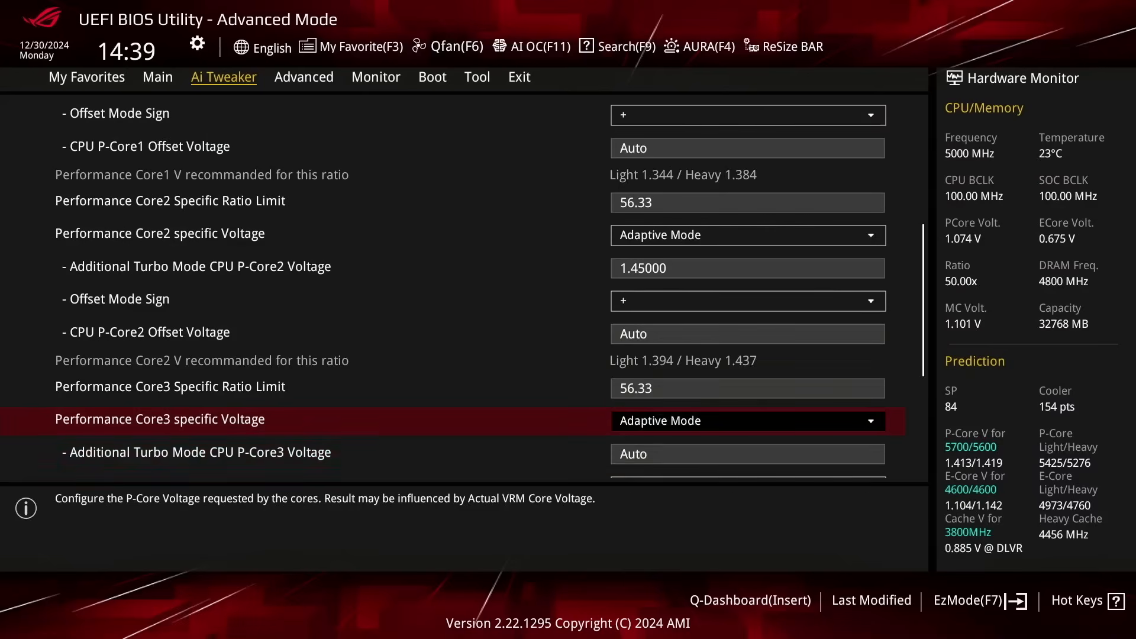
Step: Set Performance Cores 4 and 5 to Adaptive Mode at 1.20 V
scroll("down", 3)
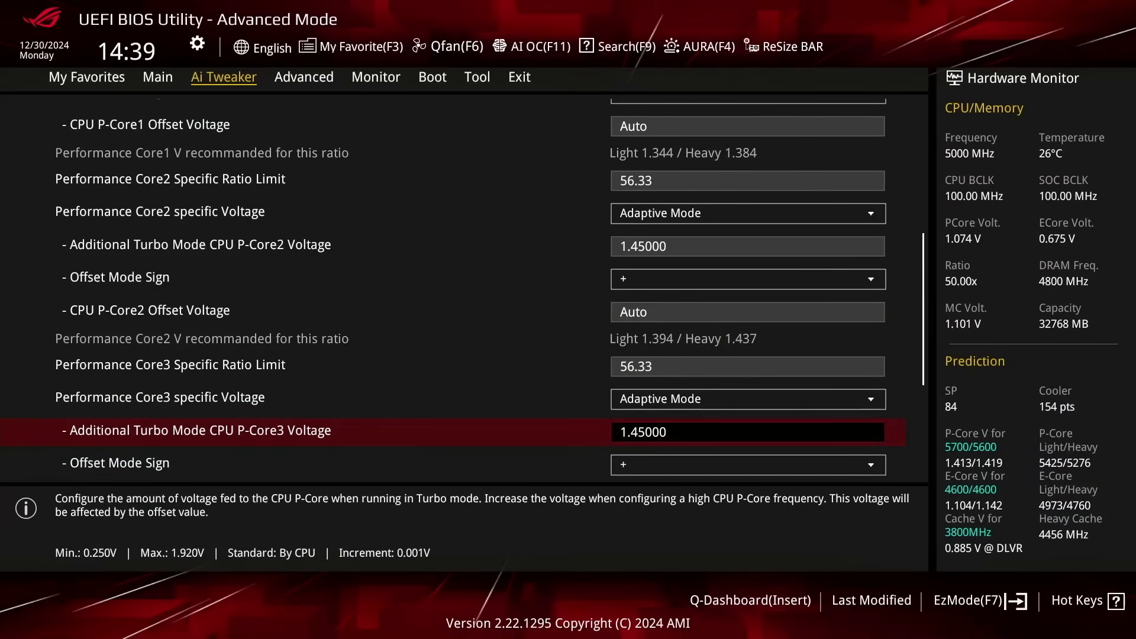
scroll("down", 3)
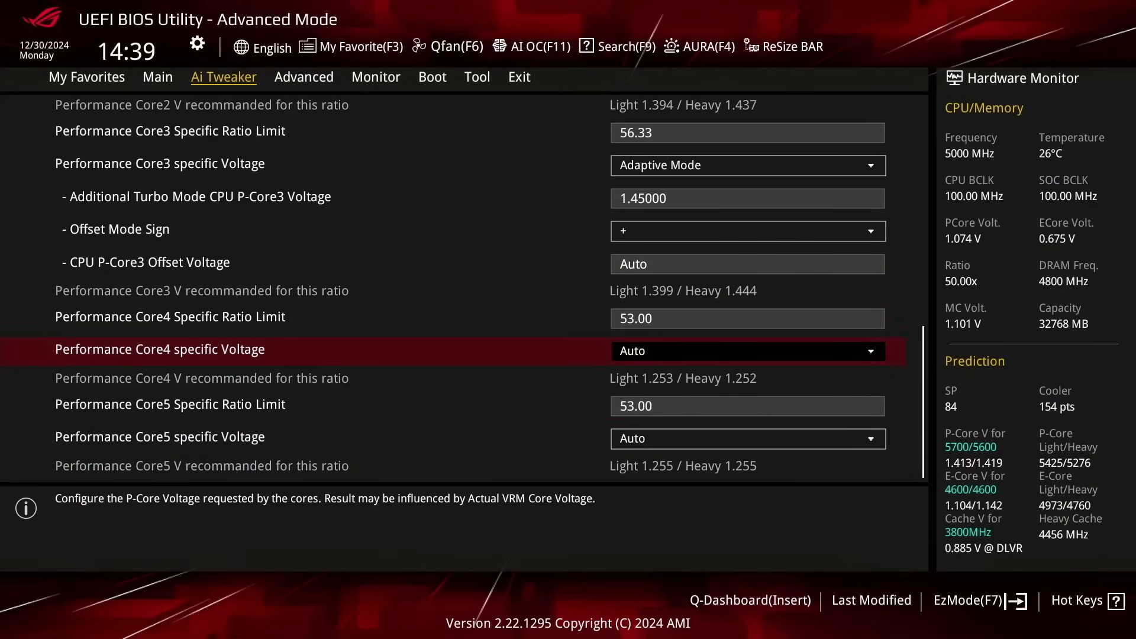
left_click(747, 351)
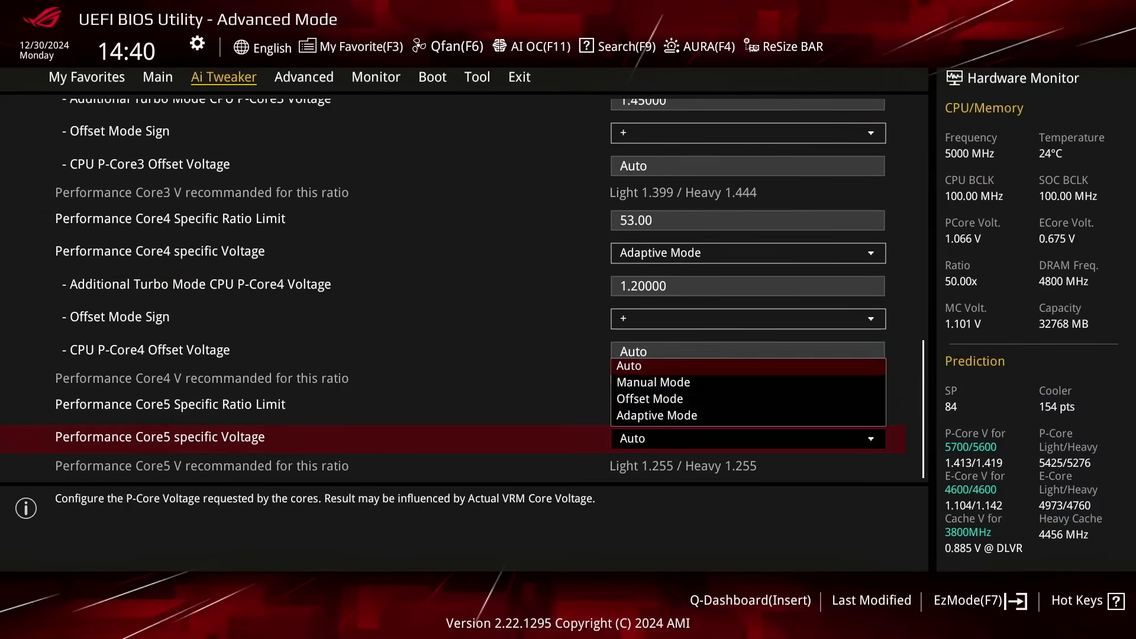
left_click(656, 415)
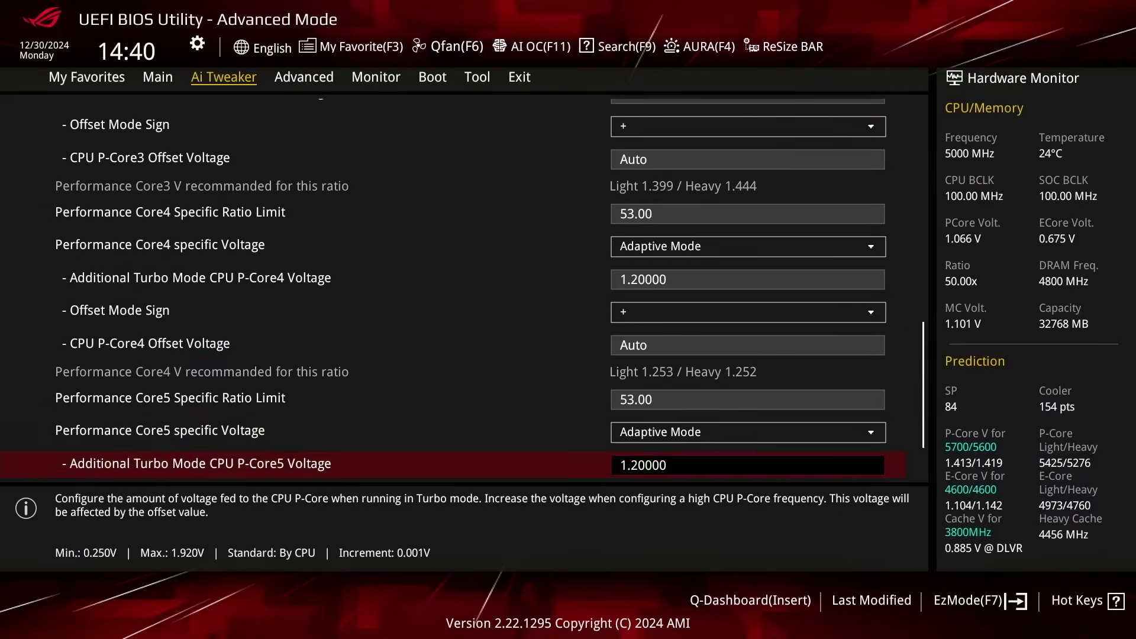
Step: Change Efficient Core Ratio to By Core Usage, accept the warning, and enter Specific Efficient Core
scroll("up", 3)
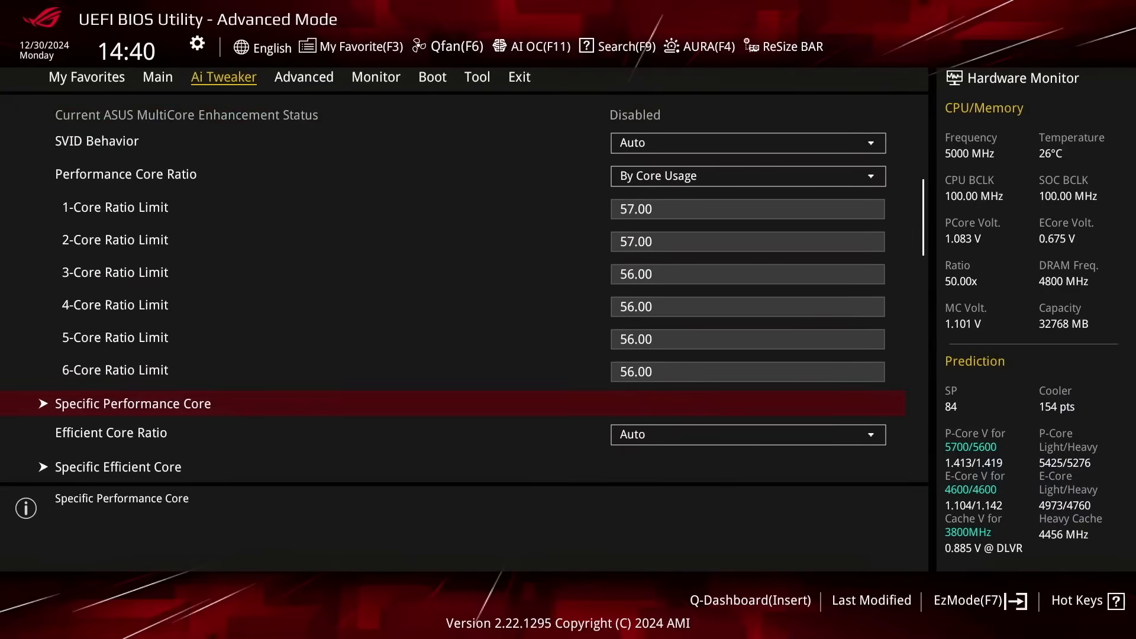
left_click(746, 434)
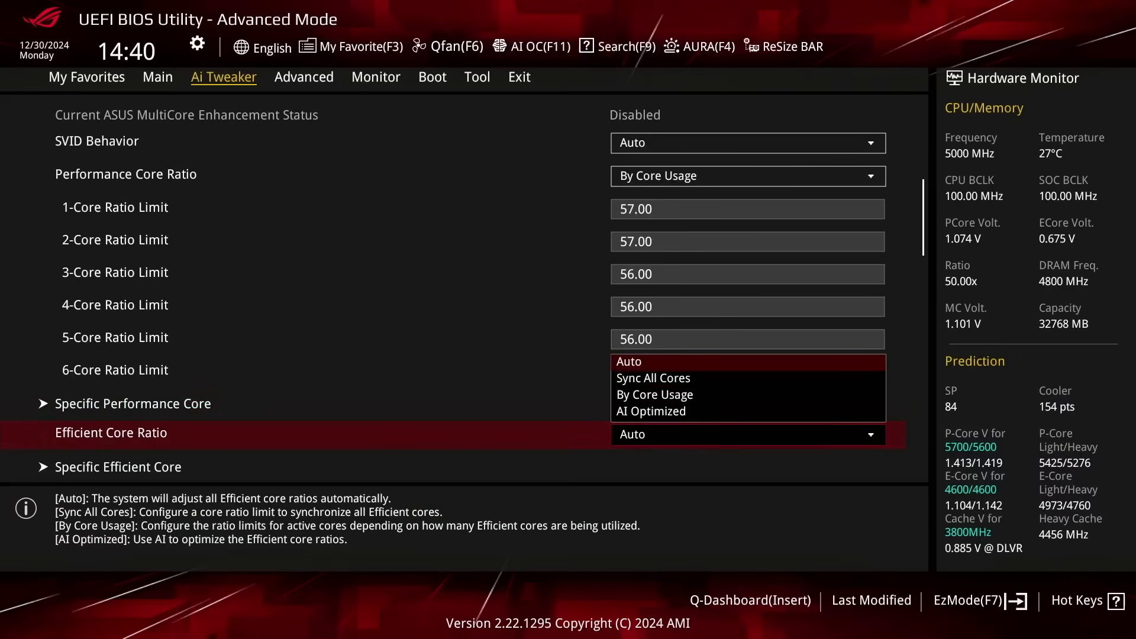
mouse_move(653, 395)
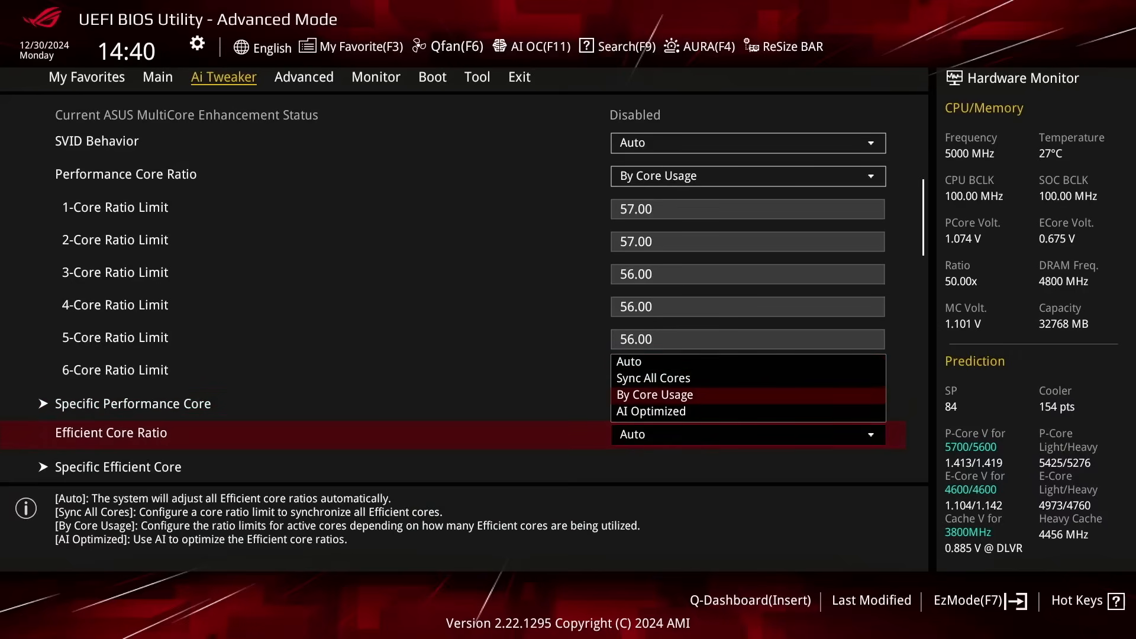
left_click(651, 411)
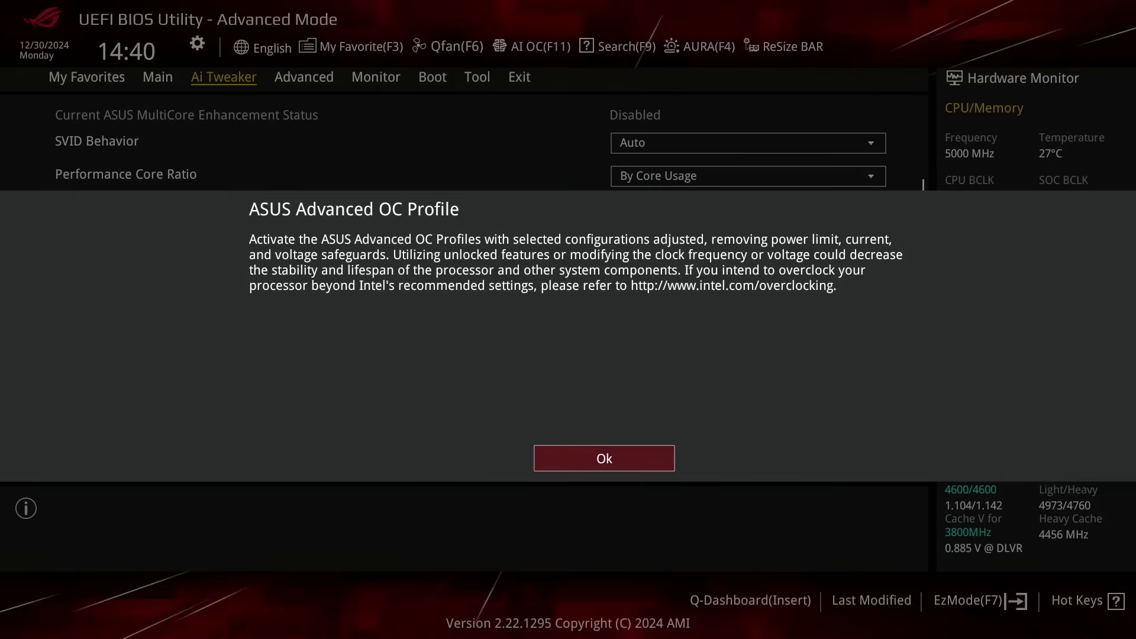
left_click(604, 458)
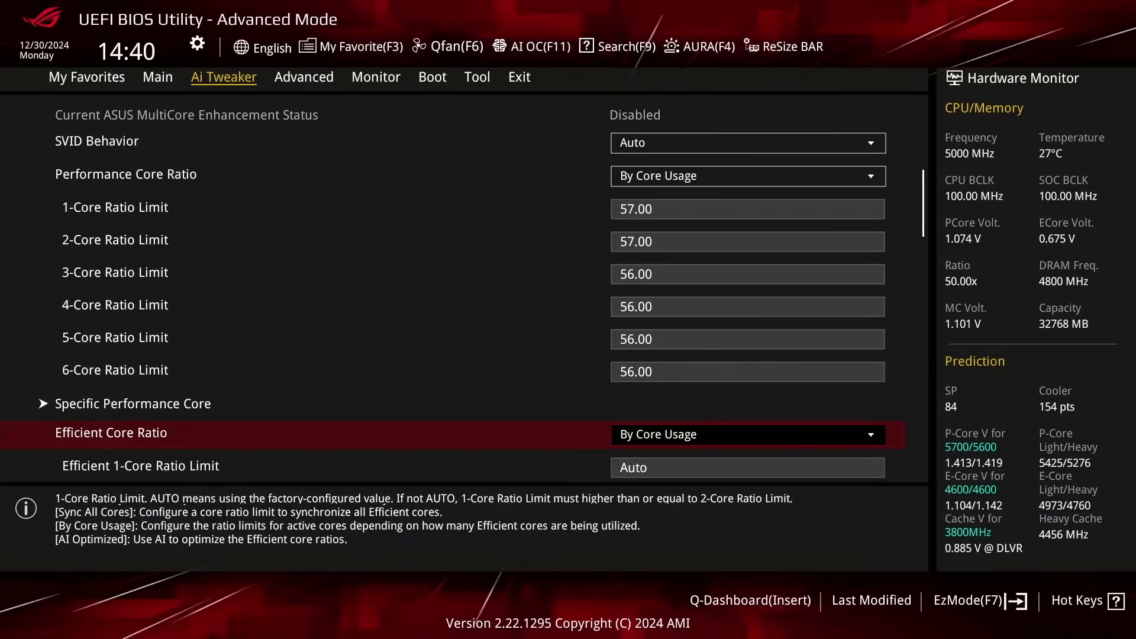
scroll("down", 3)
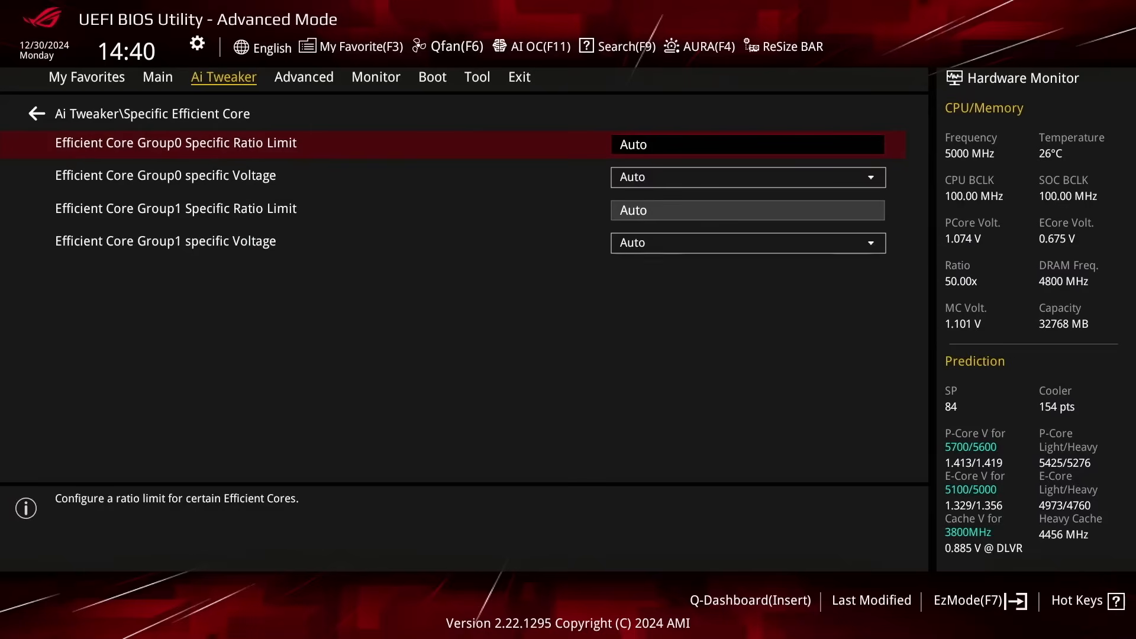
Step: Set Group0 voltage to Adaptive Mode, Group1 ratio limit to 51, and a Group1 voltage mode
left_click(747, 177)
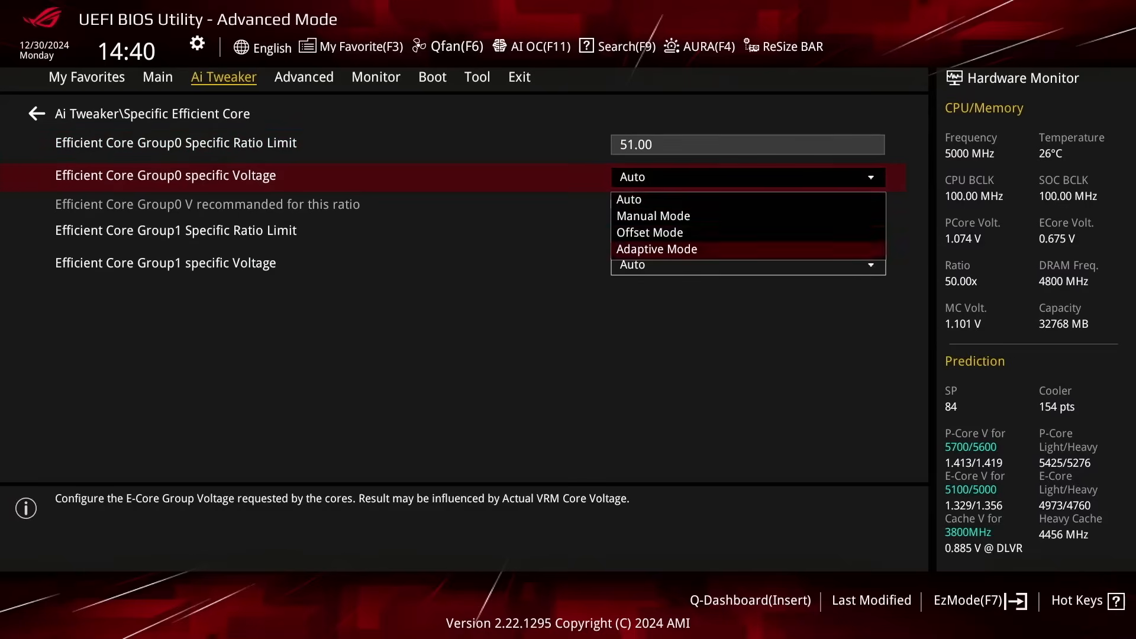
left_click(656, 249)
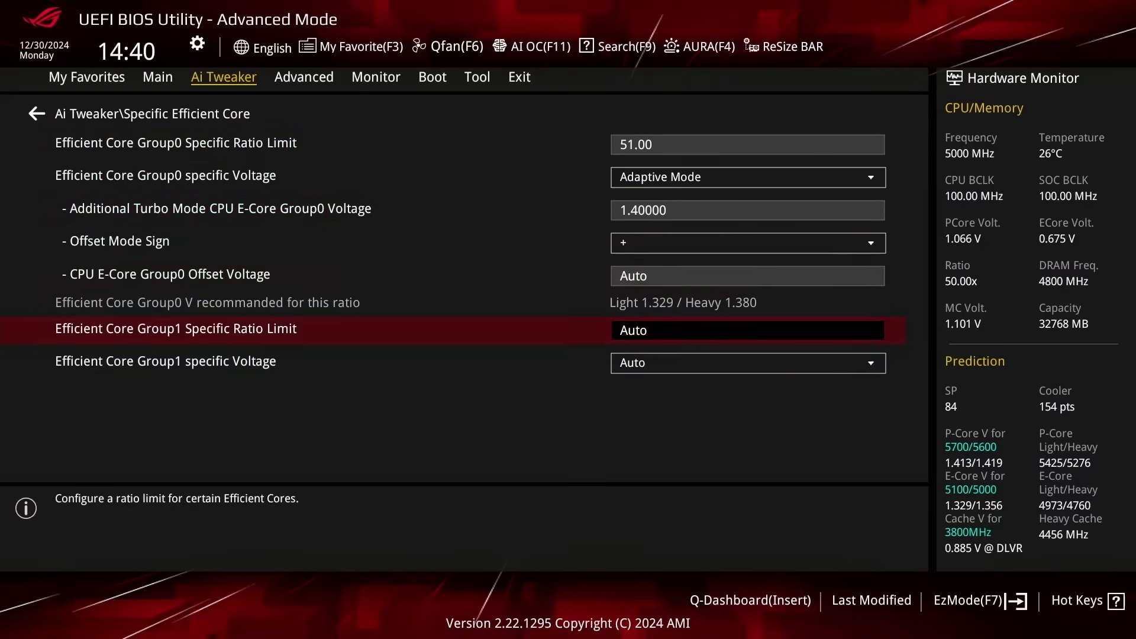
left_click(746, 363)
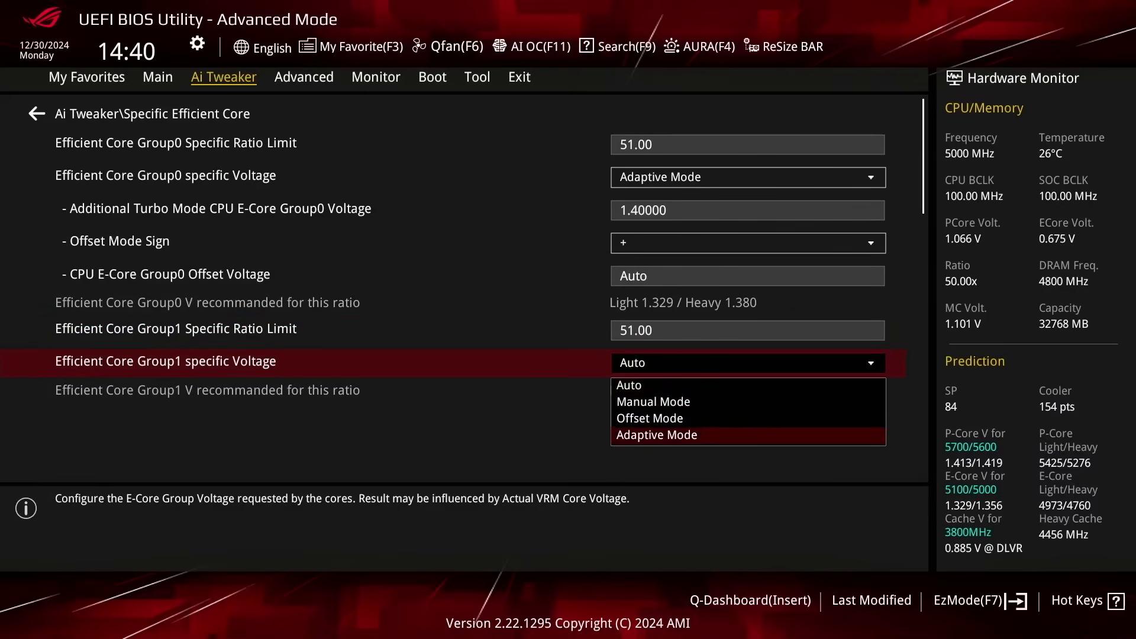
left_click(656, 434)
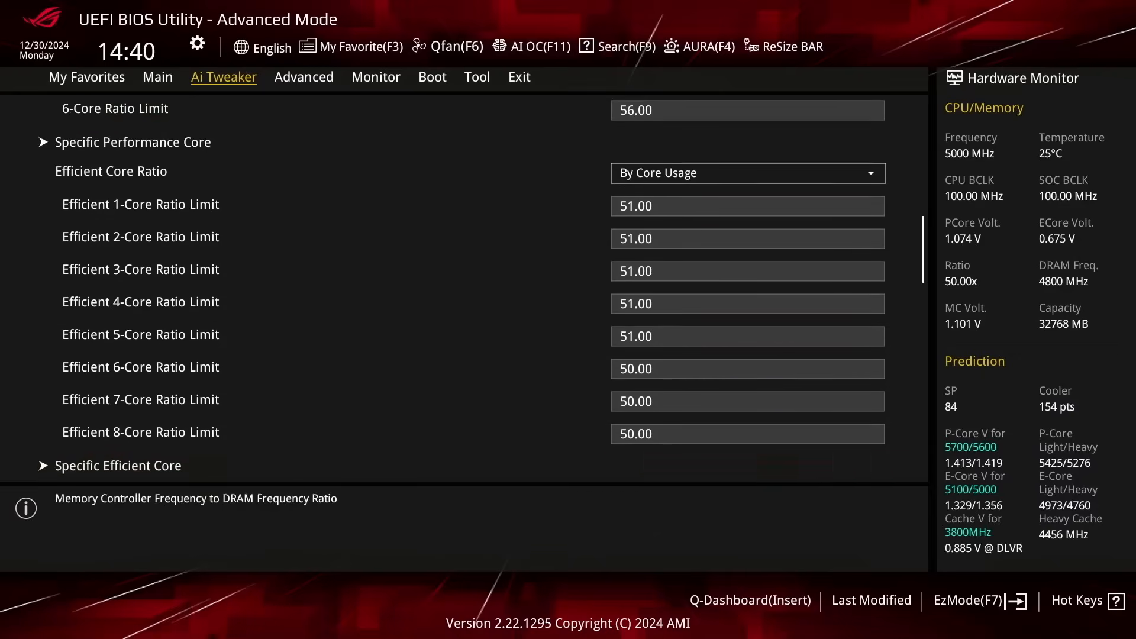
Step: Change DRAM Frequency to DDR5-7600MHz, then scroll past the memory settings
left_click(746, 431)
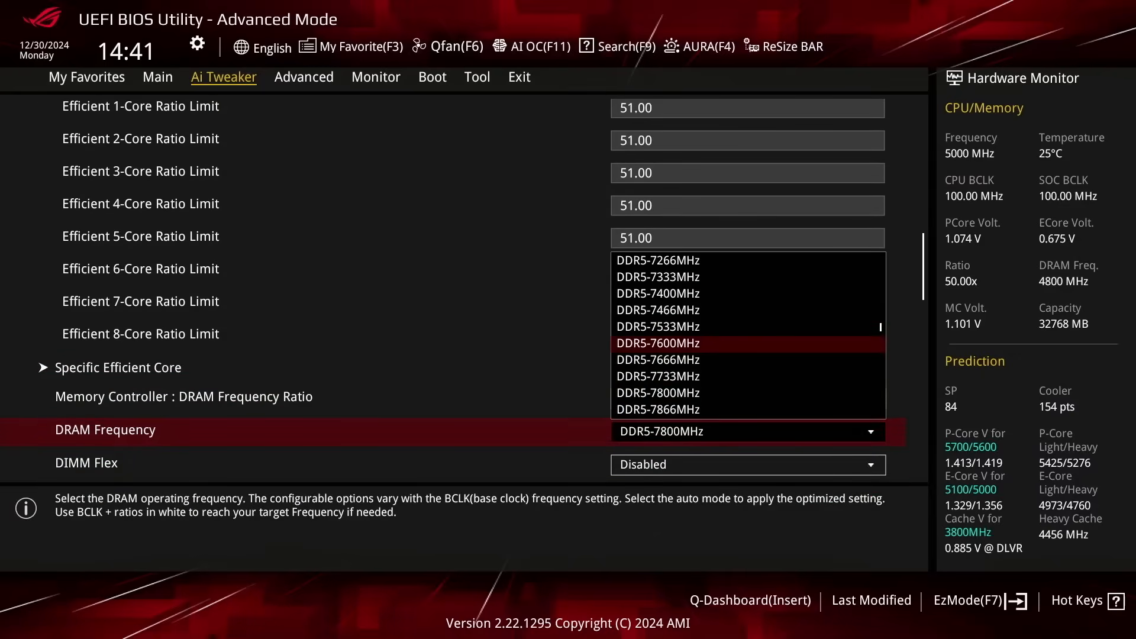
left_click(657, 342)
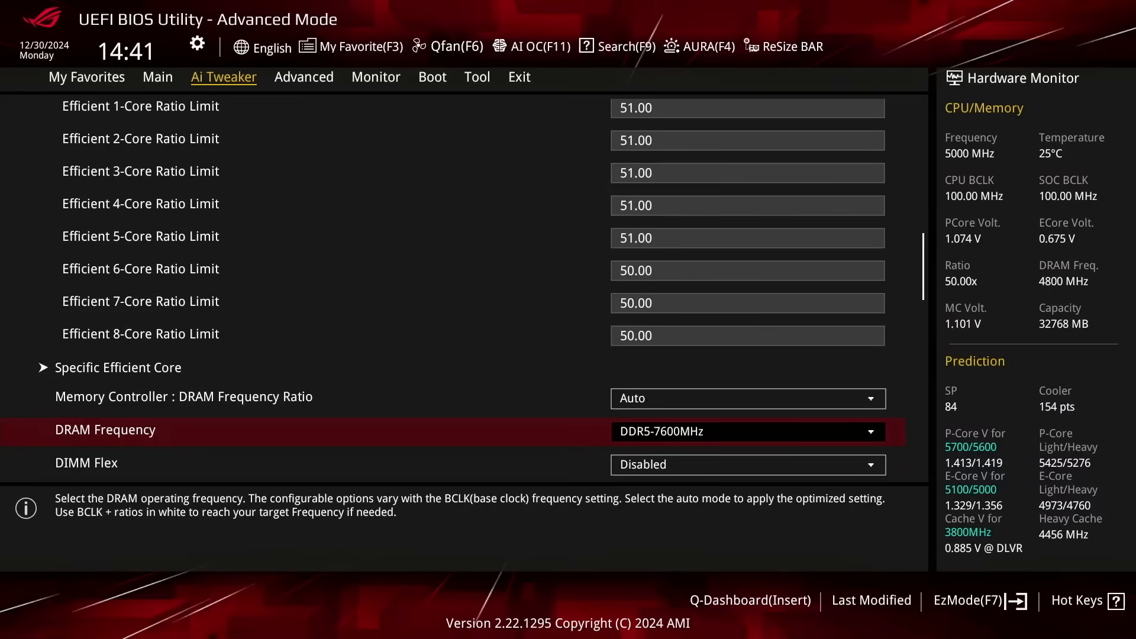
scroll("down", 3)
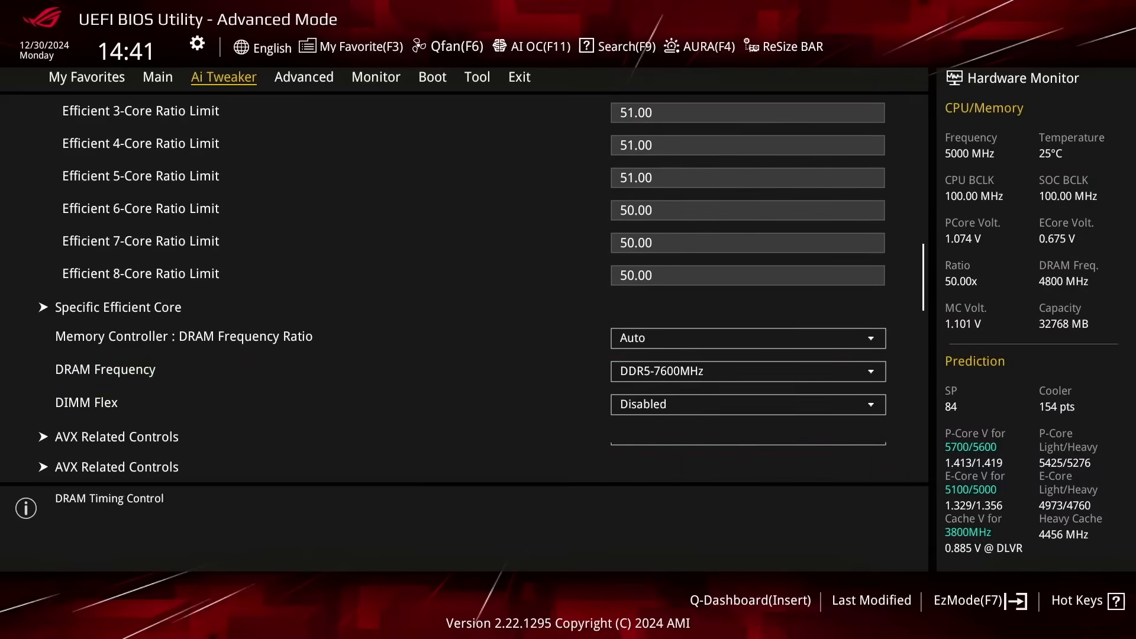
scroll("down", 3)
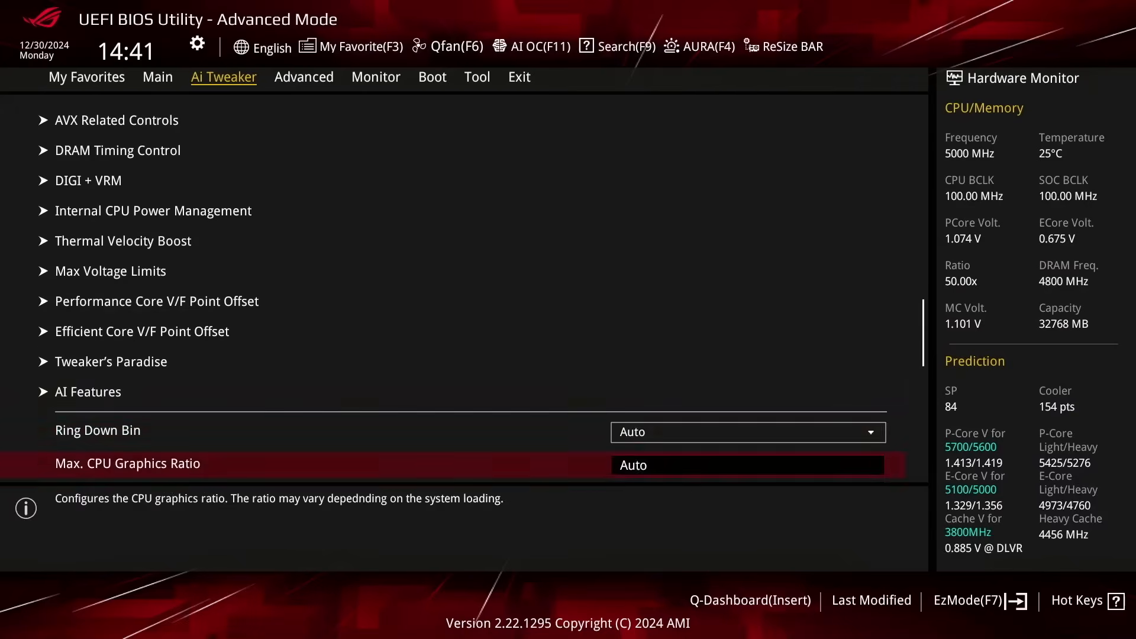
Step: In DIGI + VRM, set CPU Load-line Calibration to Level 6, then open Thermal Velocity Boost
left_click(88, 180)
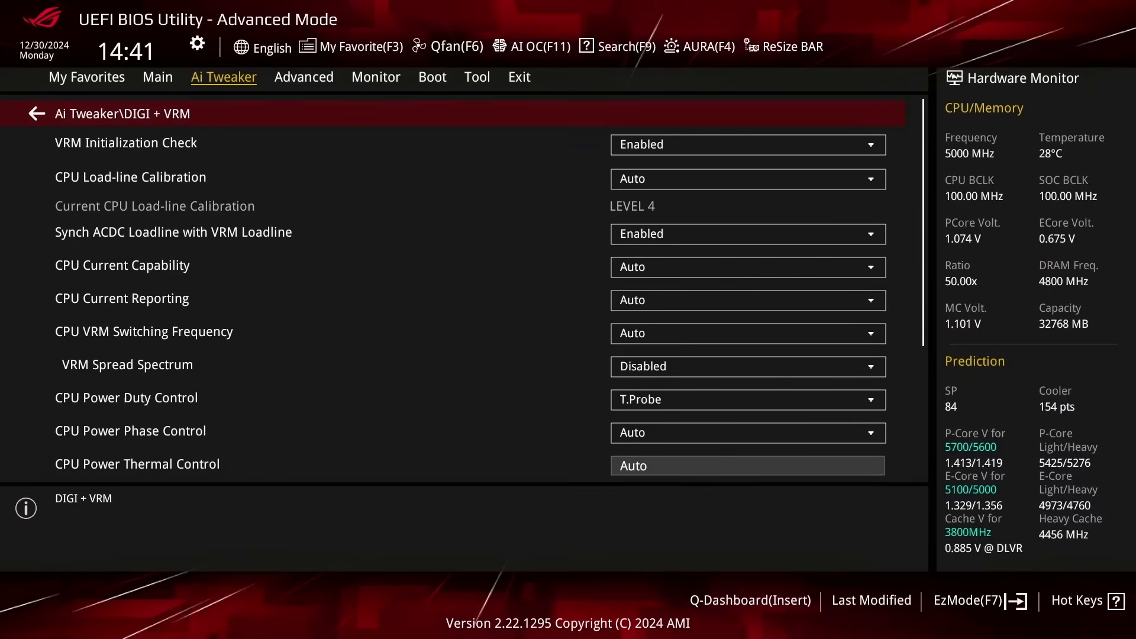
left_click(747, 178)
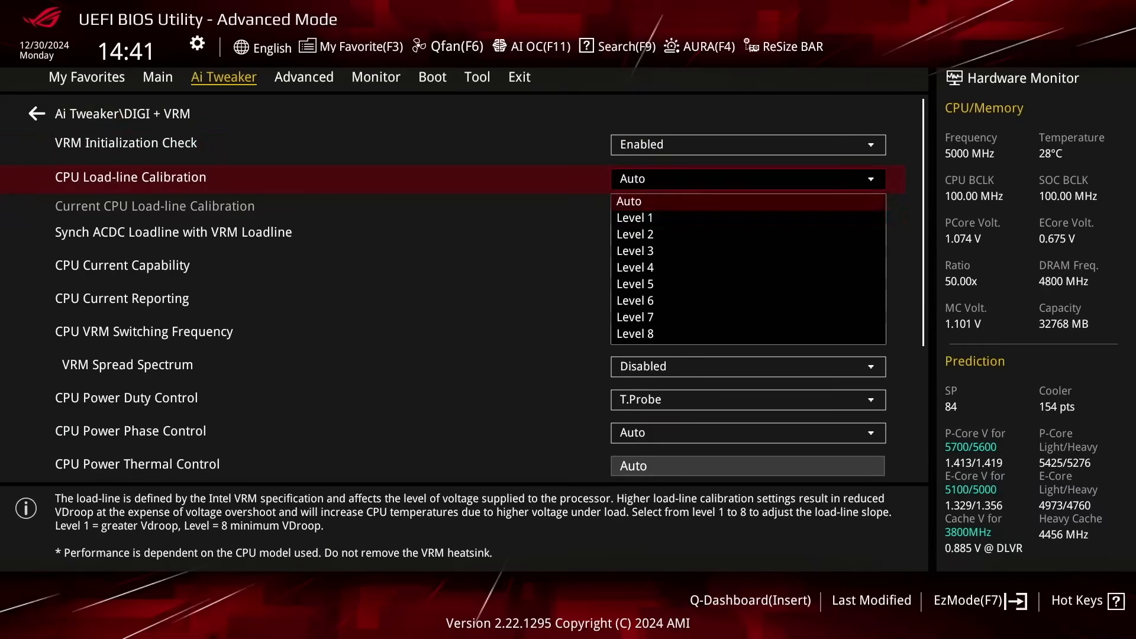
left_click(634, 300)
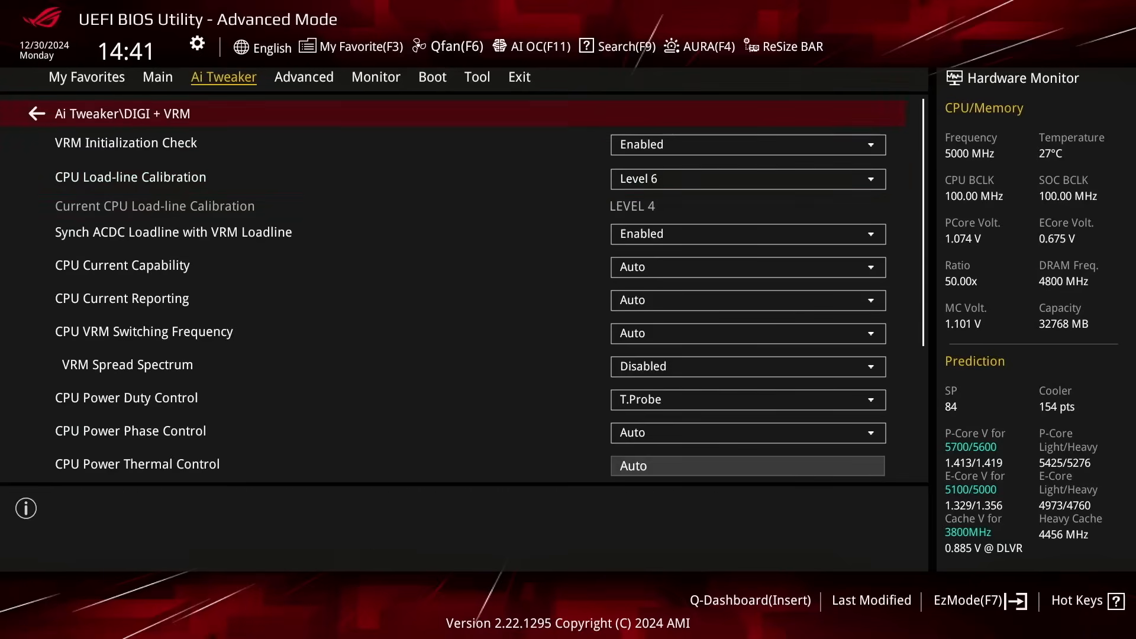
left_click(33, 114)
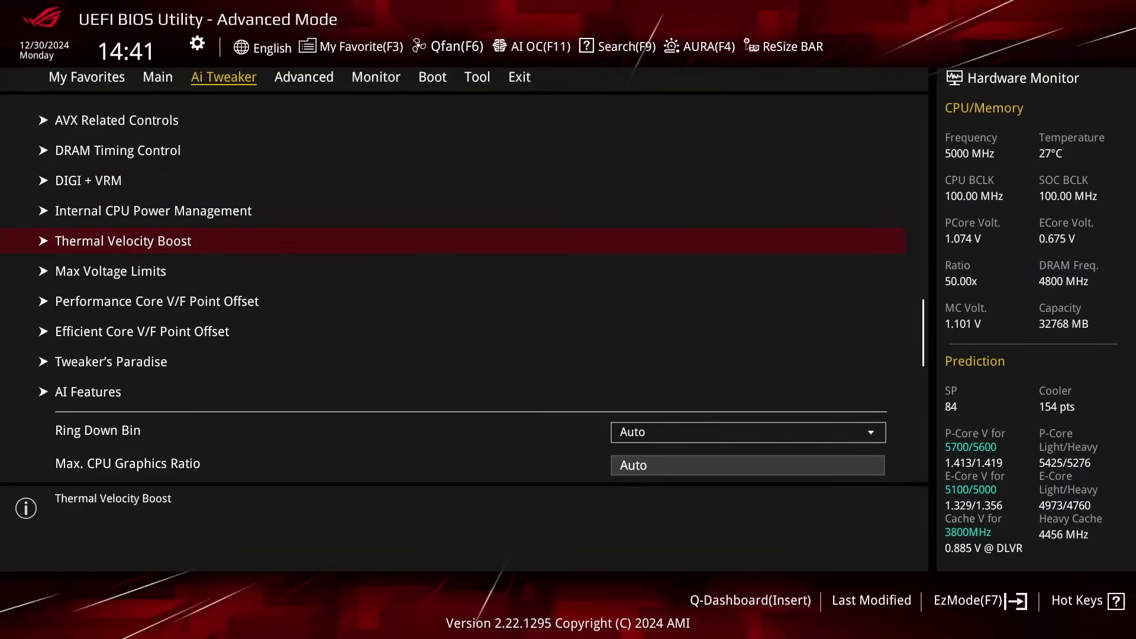
left_click(123, 241)
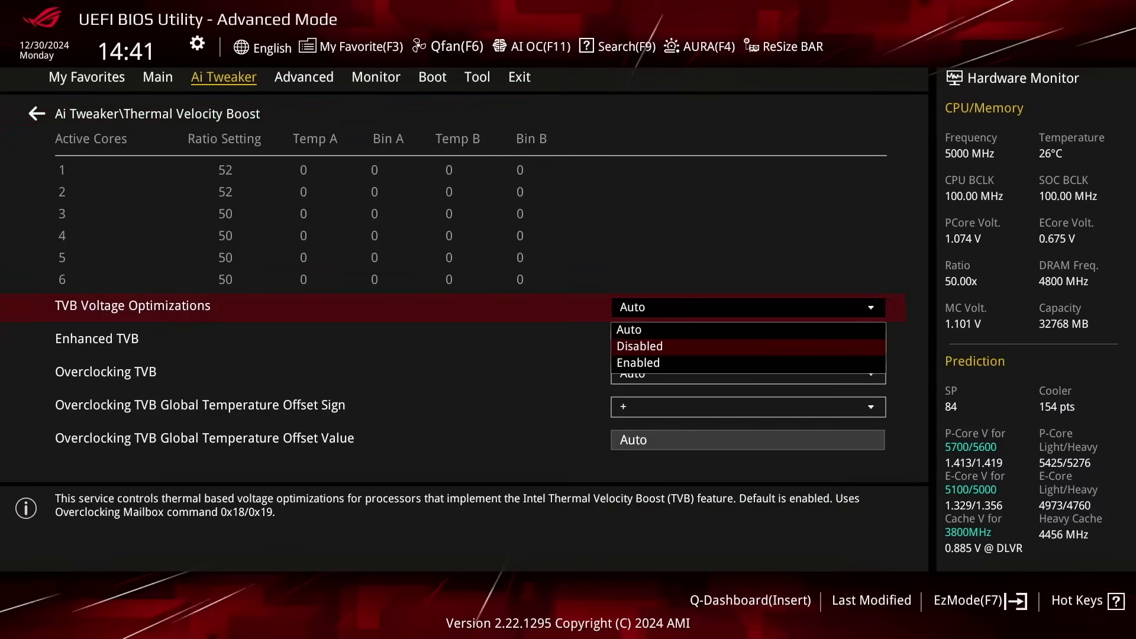
Step: Select an option for TVB Voltage Optimizations
left_click(639, 346)
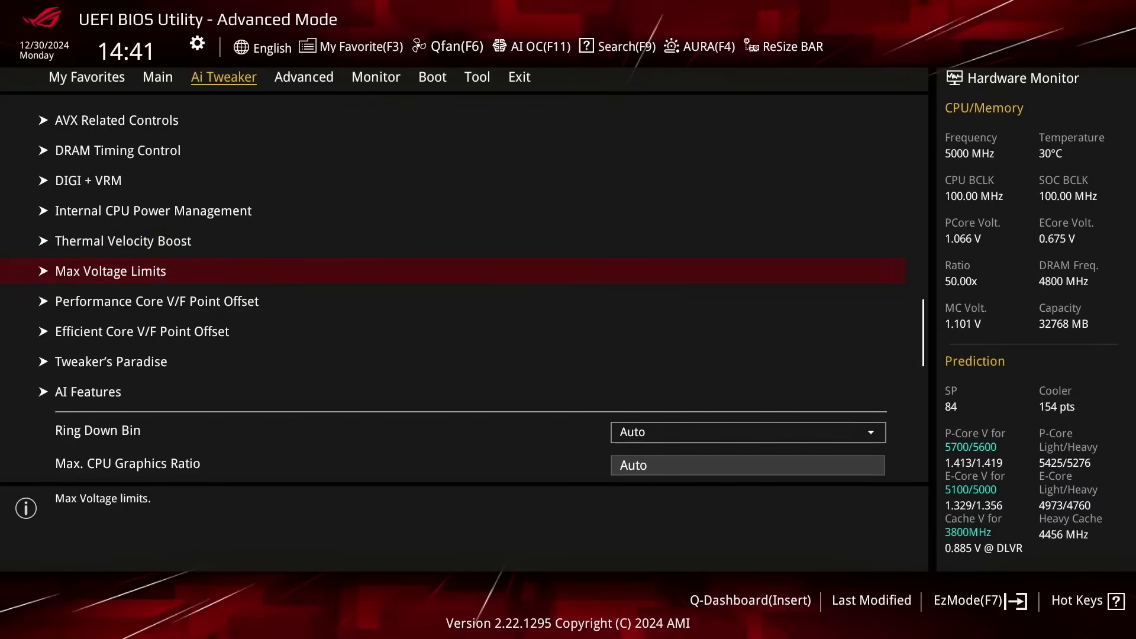
Step: Set P-Core Max Voltage to 1.45000 and E-Core Max Voltage to 1.40000
left_click(110, 270)
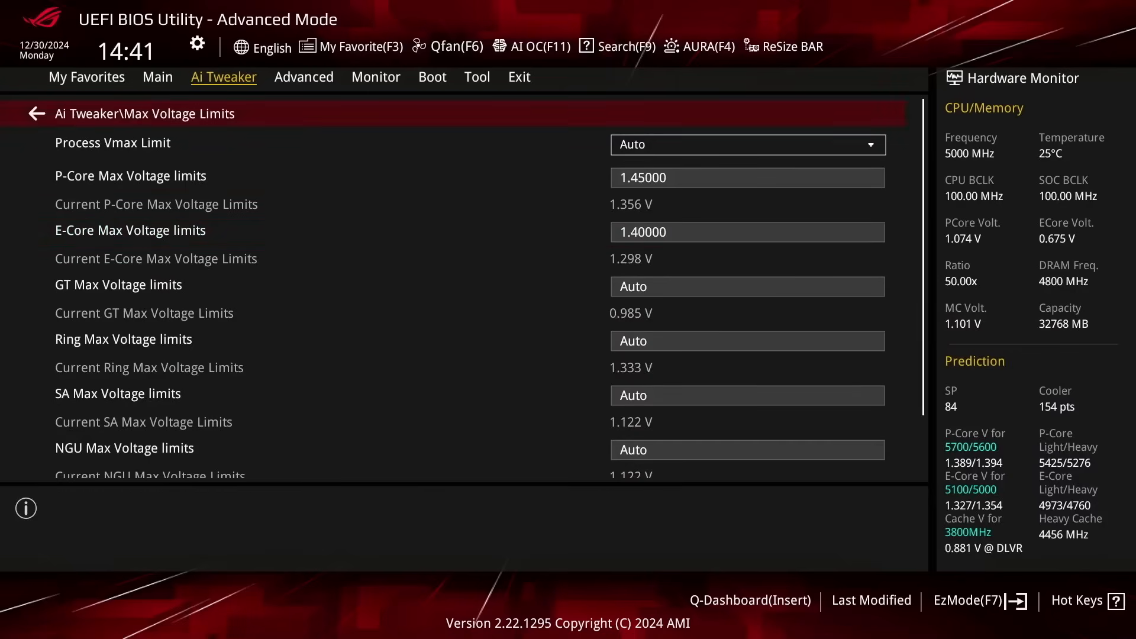
left_click(33, 114)
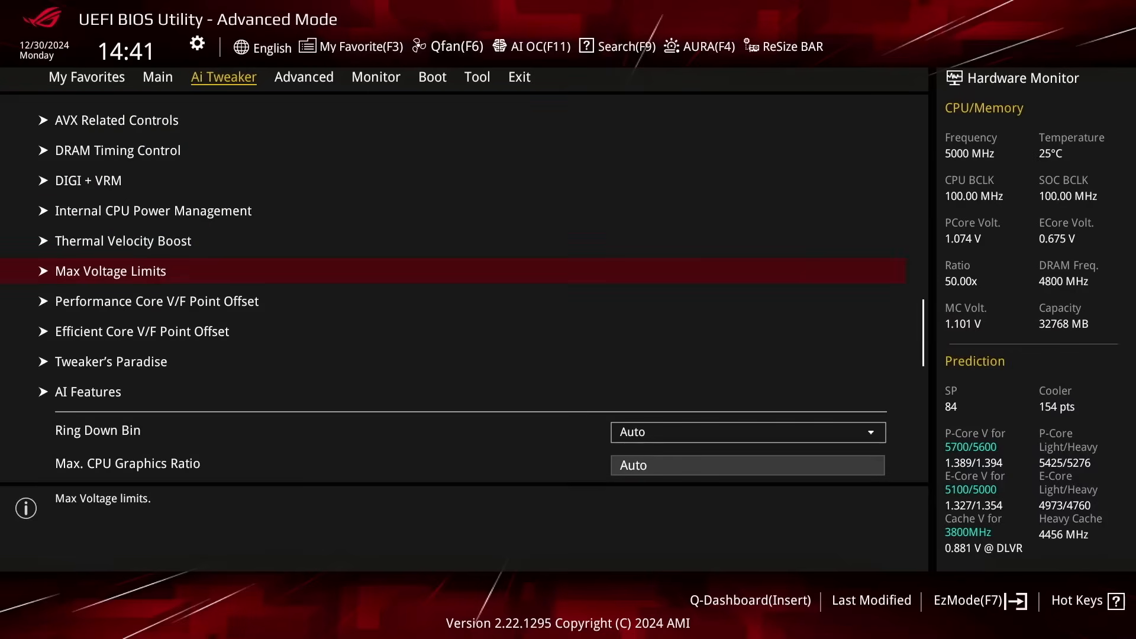
Step: Set Performance Core V/F Point Offset to All Core Mode with Manual voltage control
left_click(156, 300)
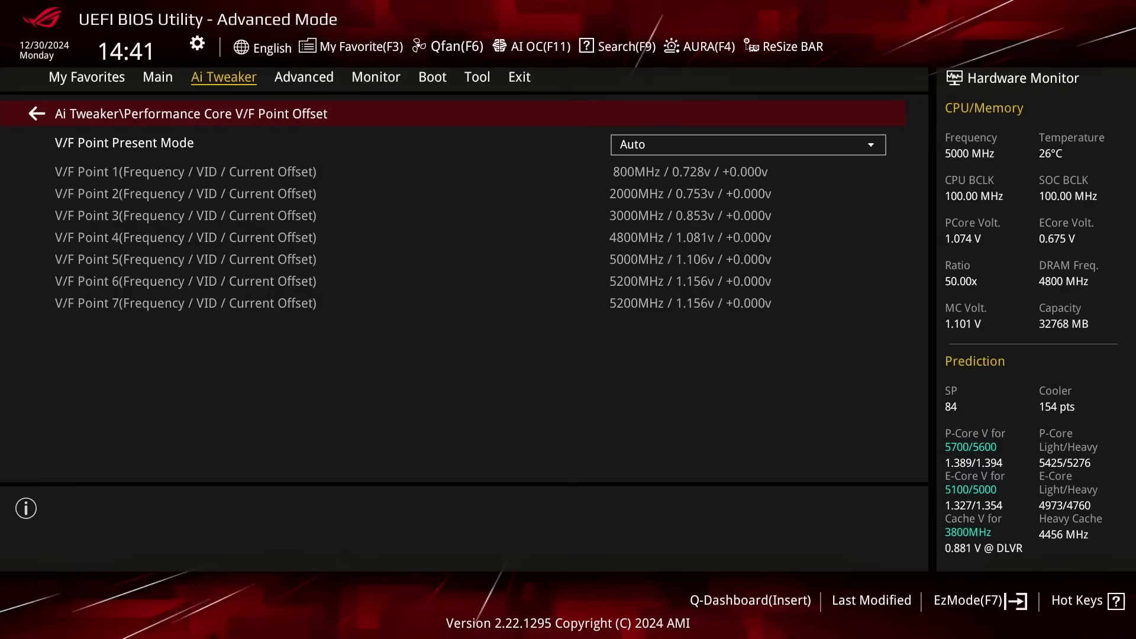
left_click(746, 145)
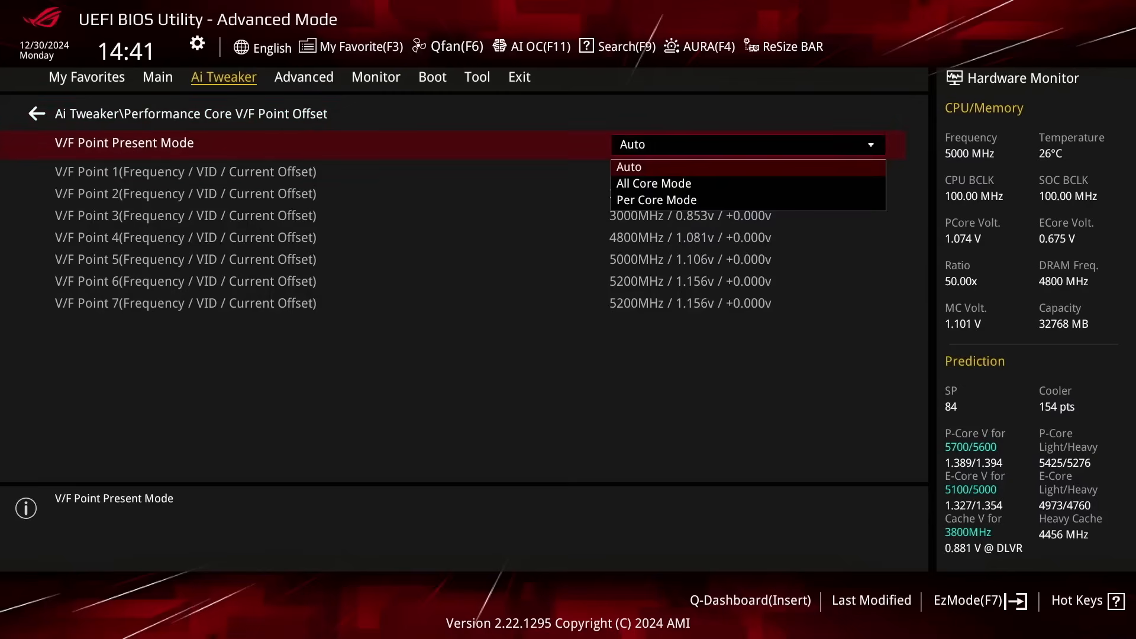
left_click(653, 183)
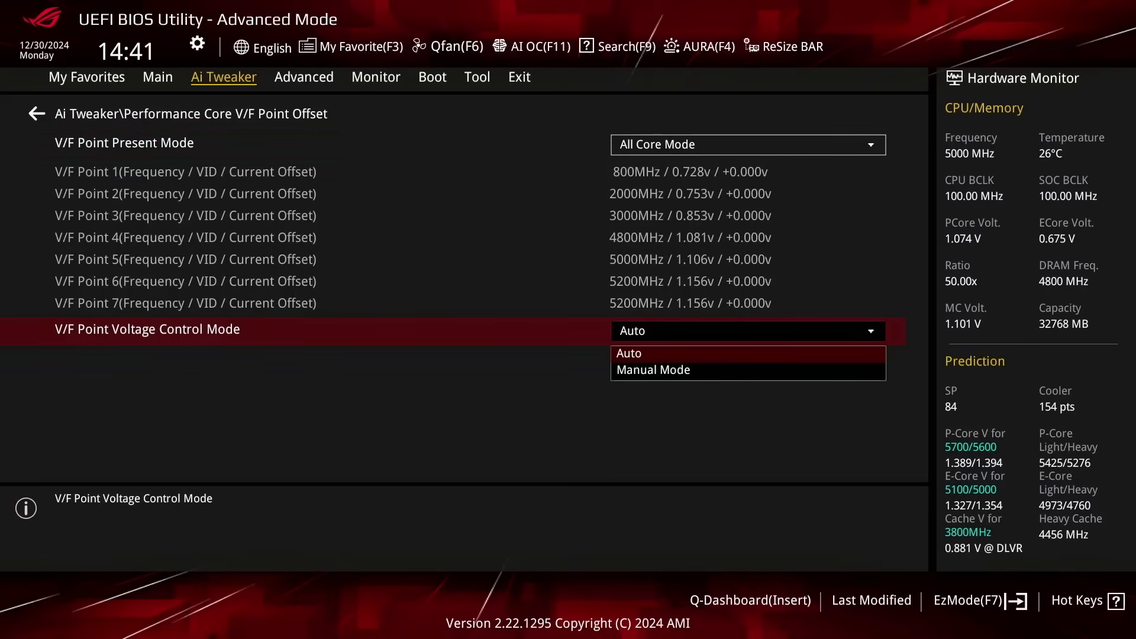
left_click(652, 369)
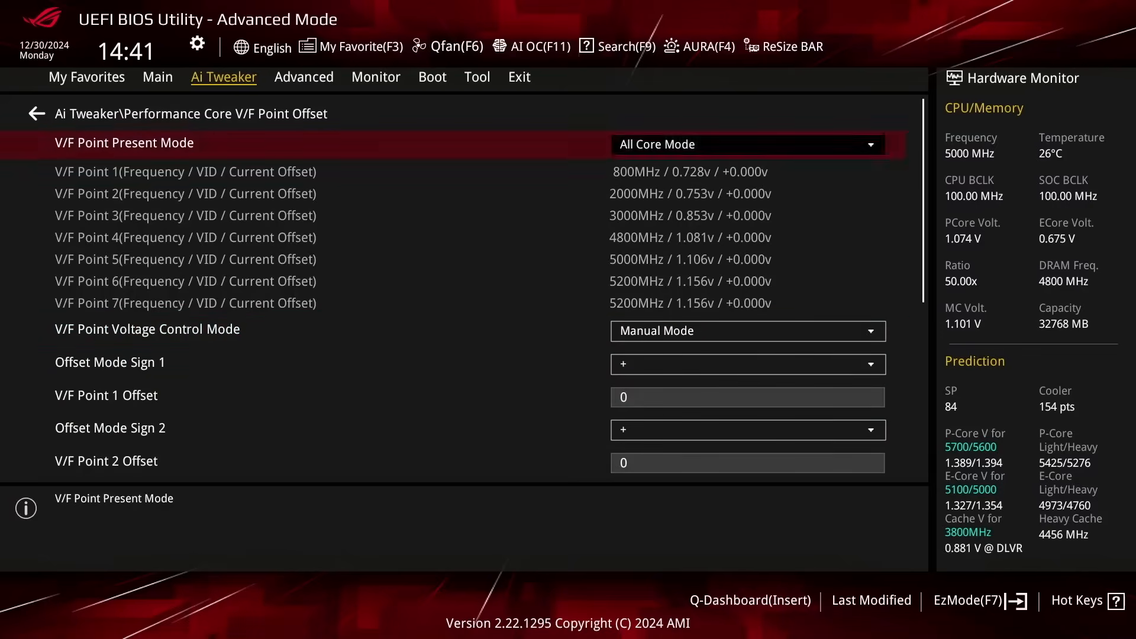
left_click(34, 113)
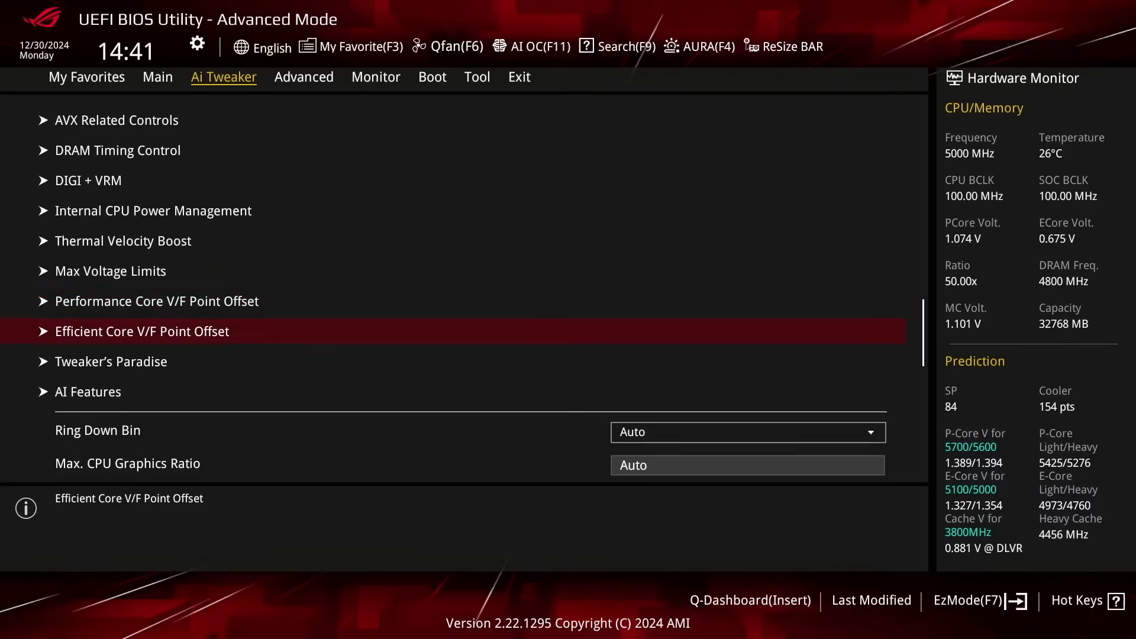
Step: Set Efficient Core V/F Point Offset to All Core Mode with Manual voltage control
left_click(143, 332)
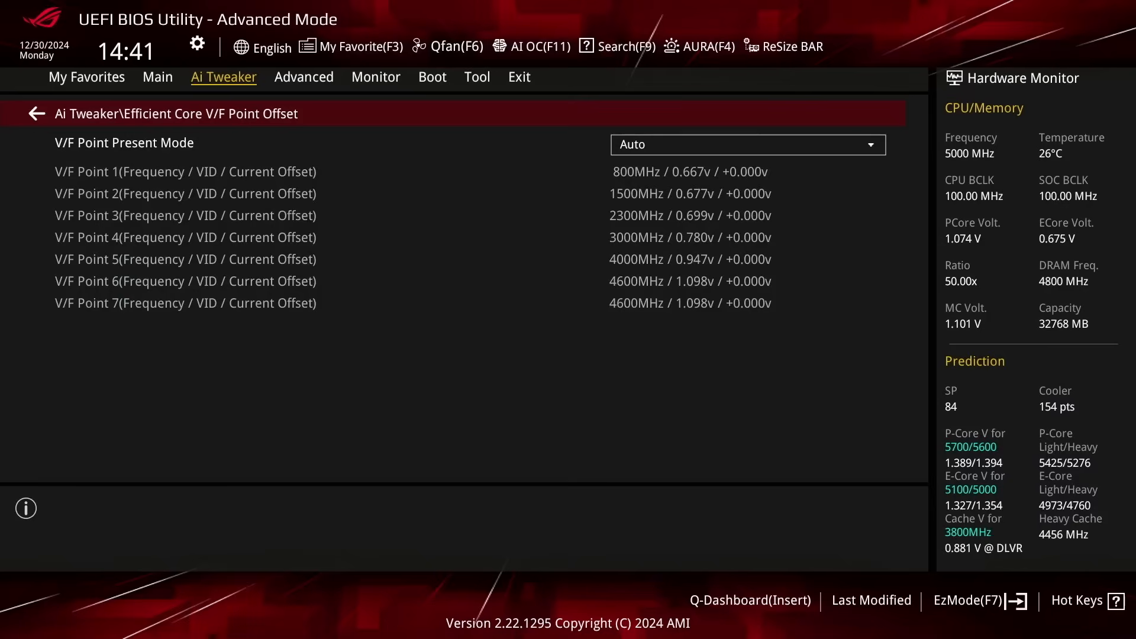
left_click(747, 145)
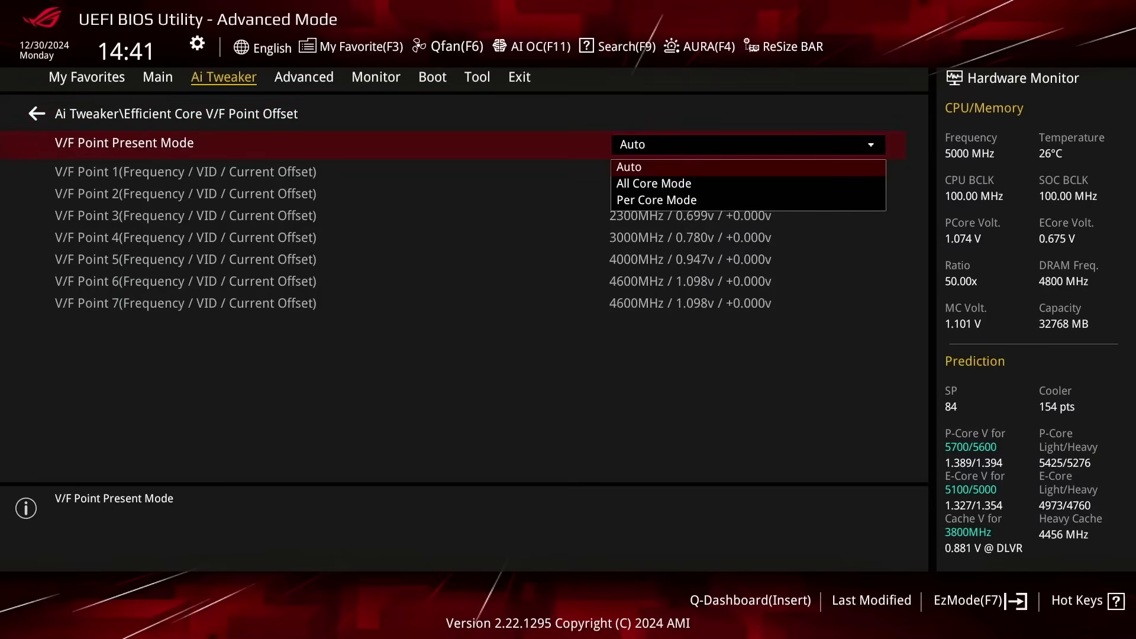
left_click(652, 183)
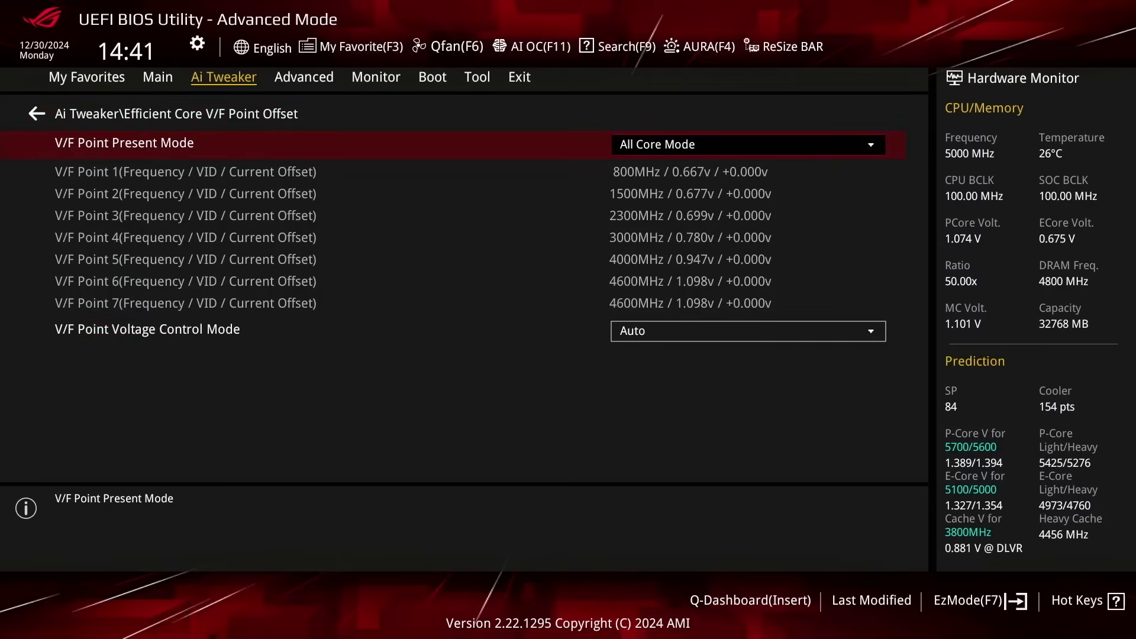
left_click(746, 332)
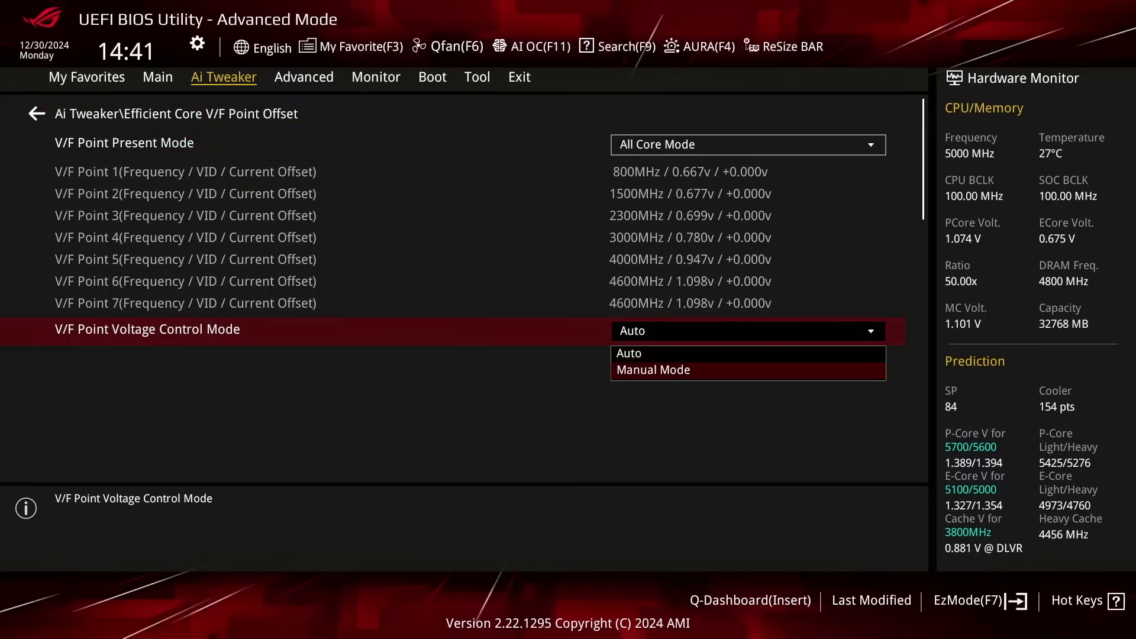
left_click(651, 370)
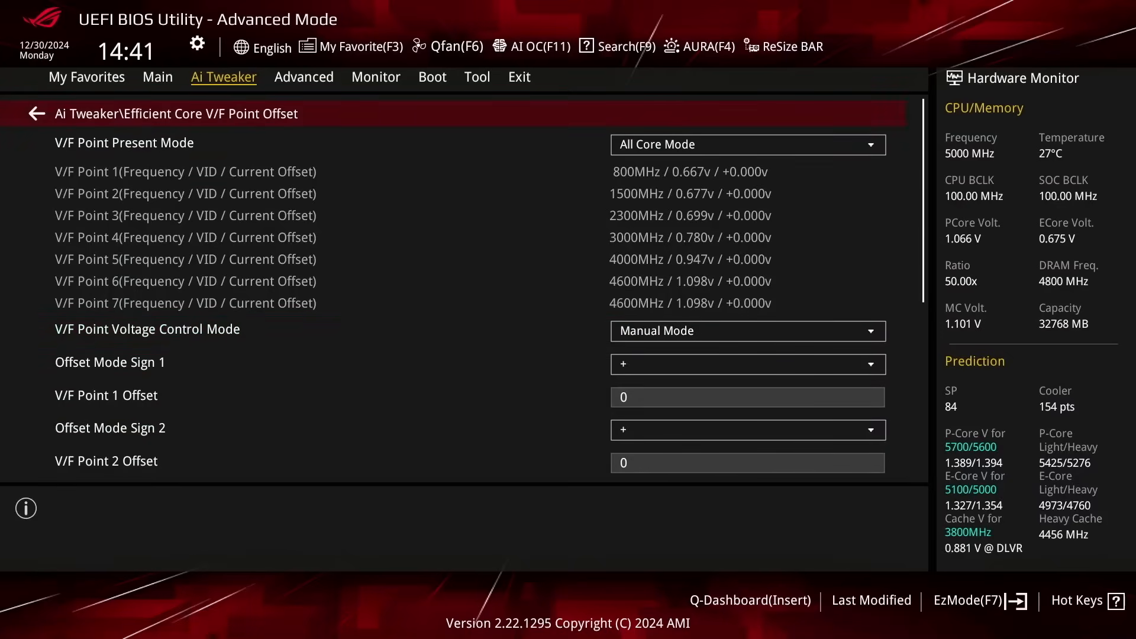
left_click(33, 114)
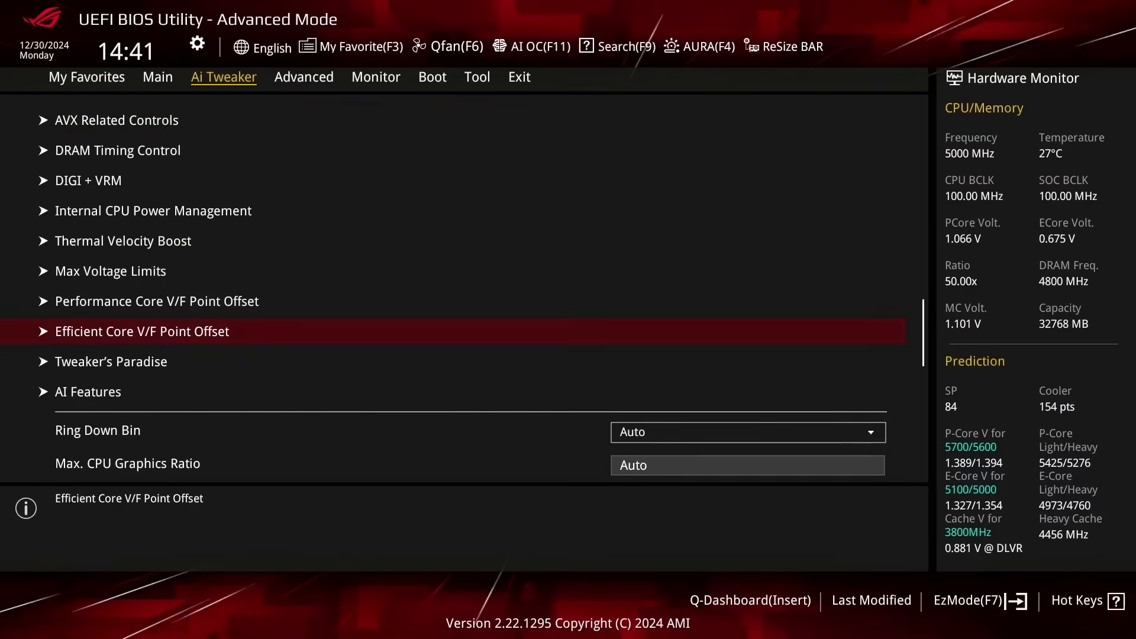
left_click(112, 361)
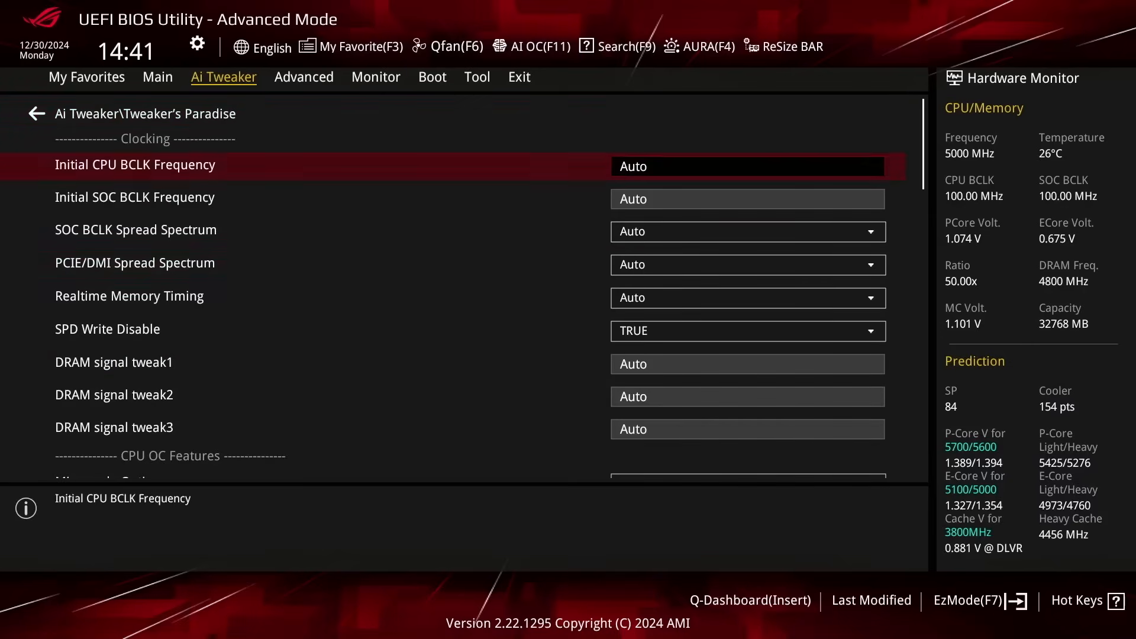
scroll("down", 3)
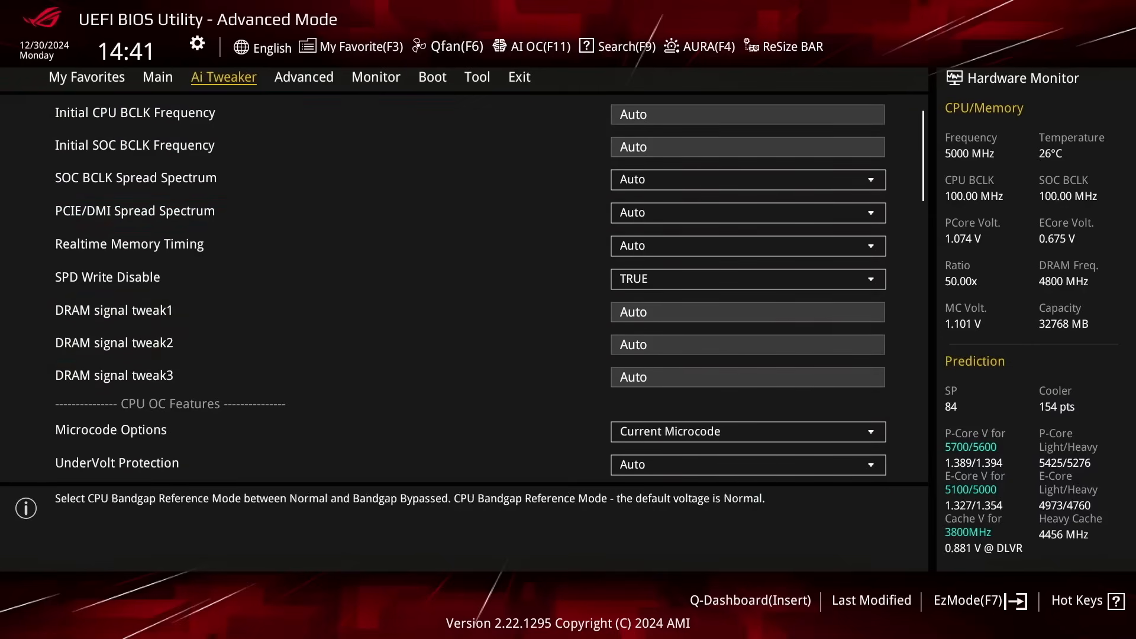
scroll("down", 3)
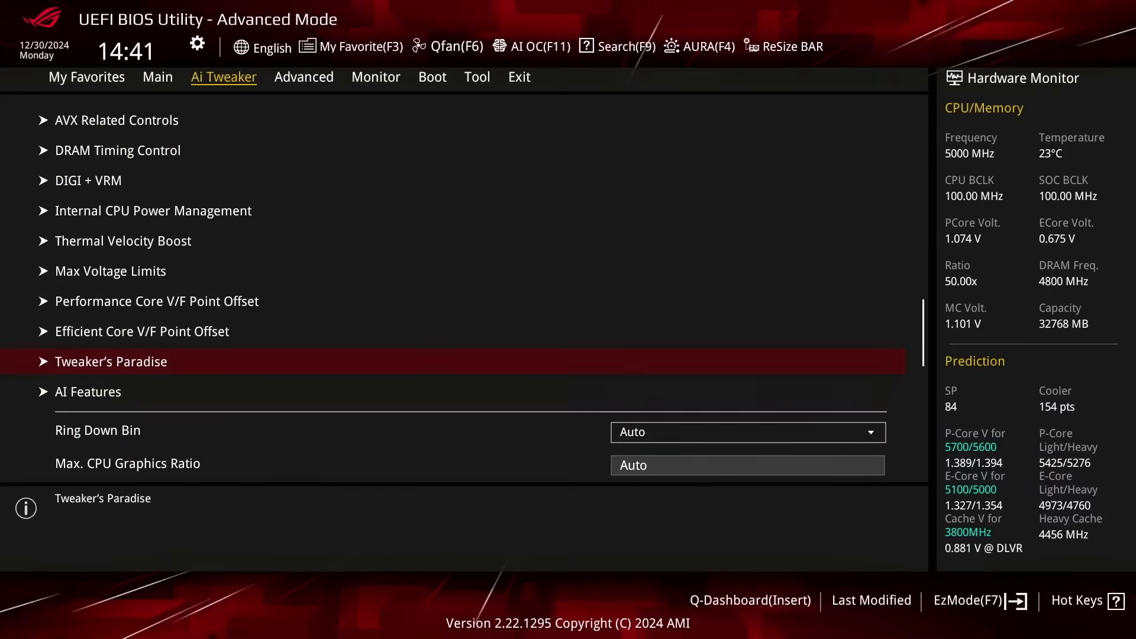
Step: Enter Max. CPU Cache Ratio 44, NGU Ratio 32 and CPU D2D Ratio 36
scroll("down", 3)
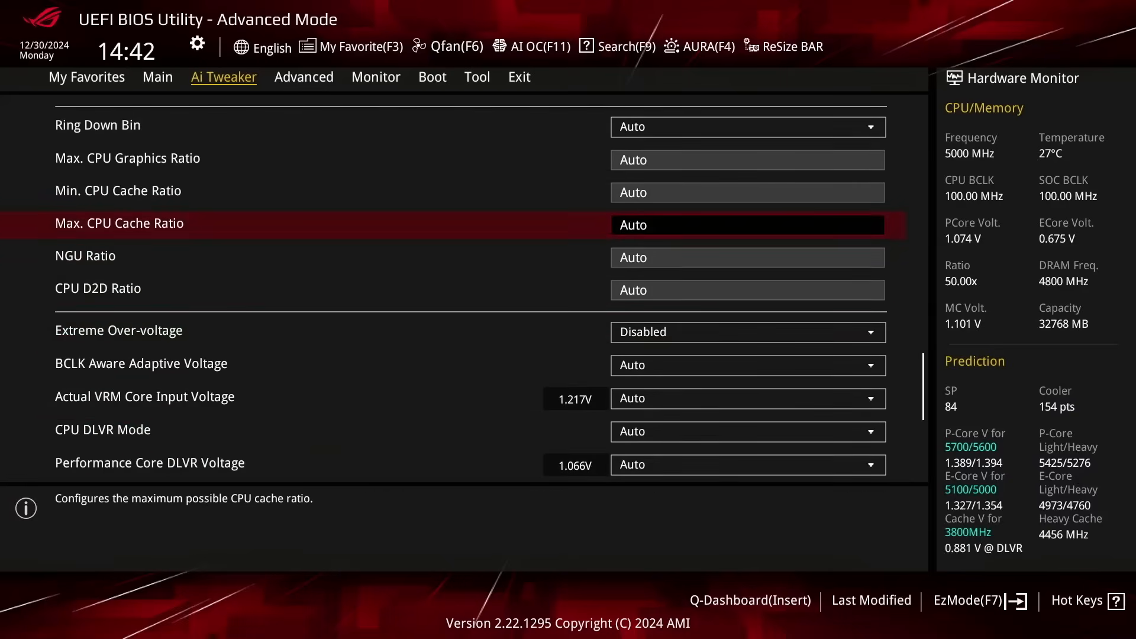
type("44")
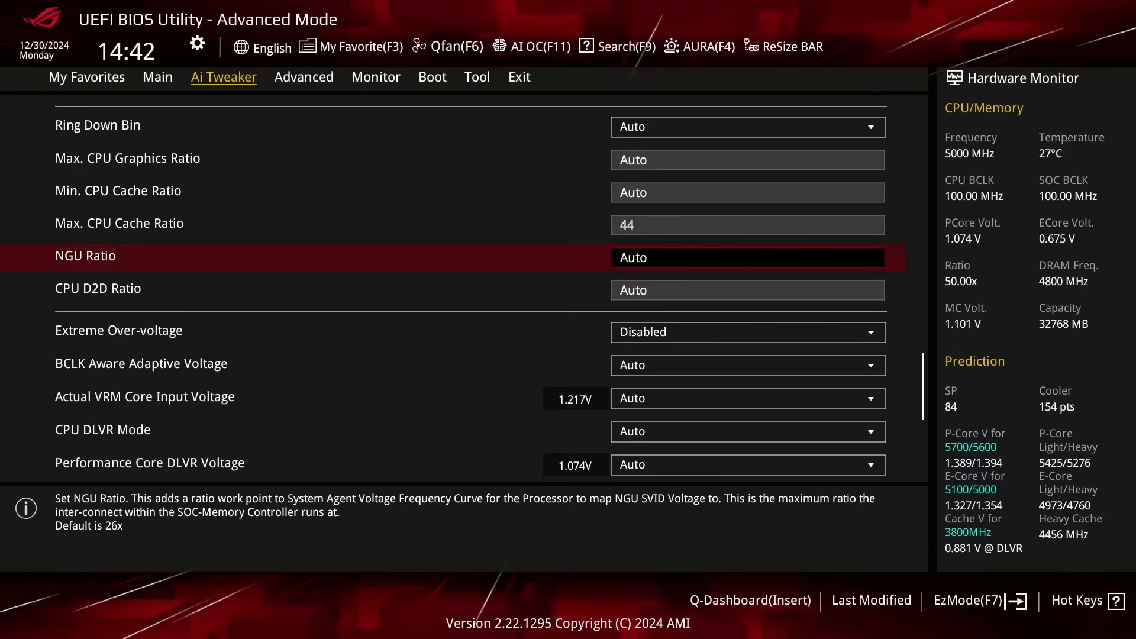
type("32")
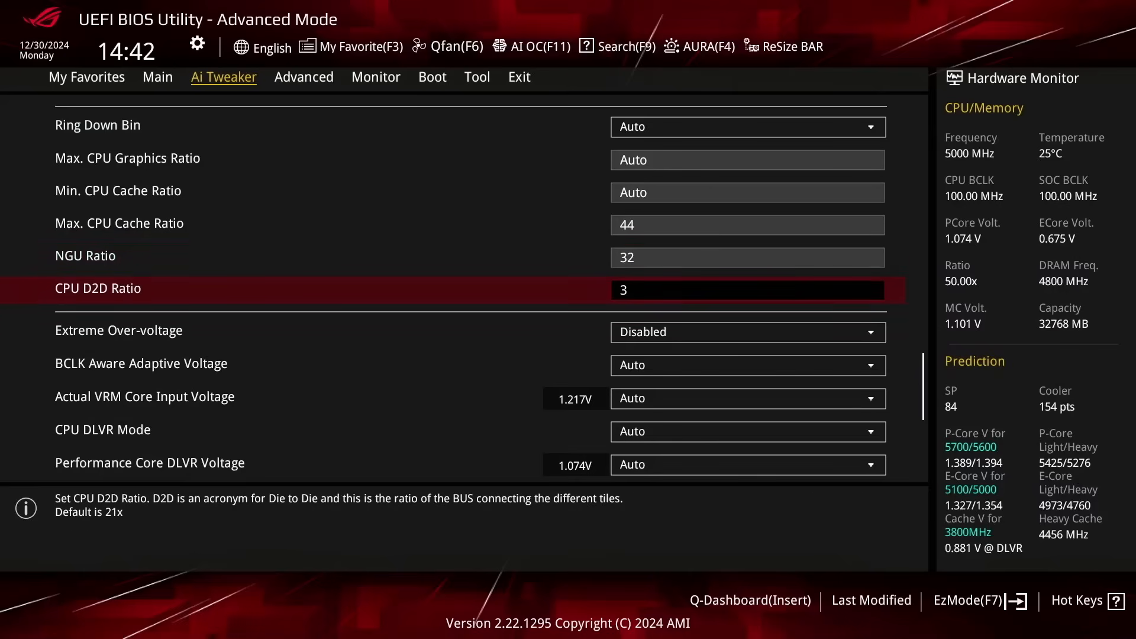
type("36")
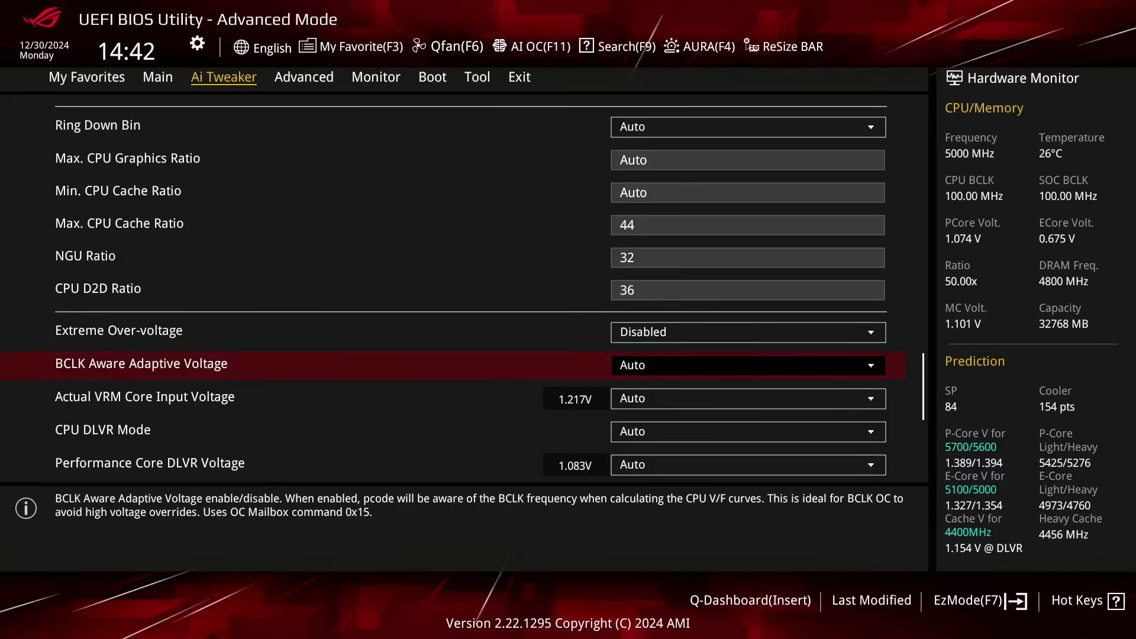
Step: Set core input voltage to manual and Ring DLVR Voltage to Adaptive Mode
left_click(747, 398)
type("1.52500")
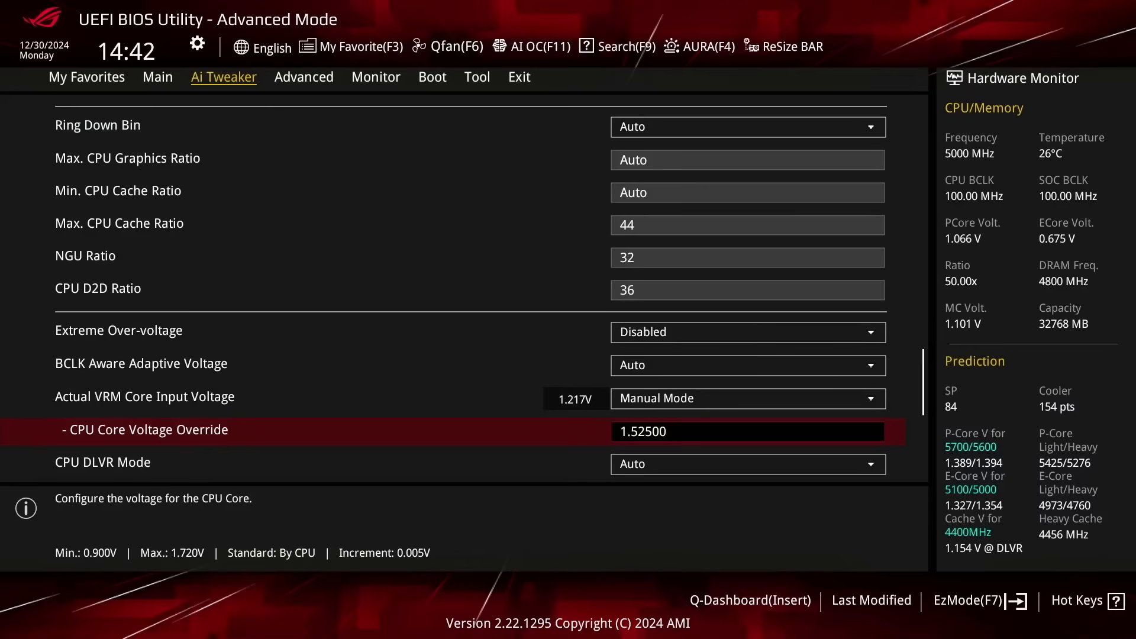
scroll("down", 3)
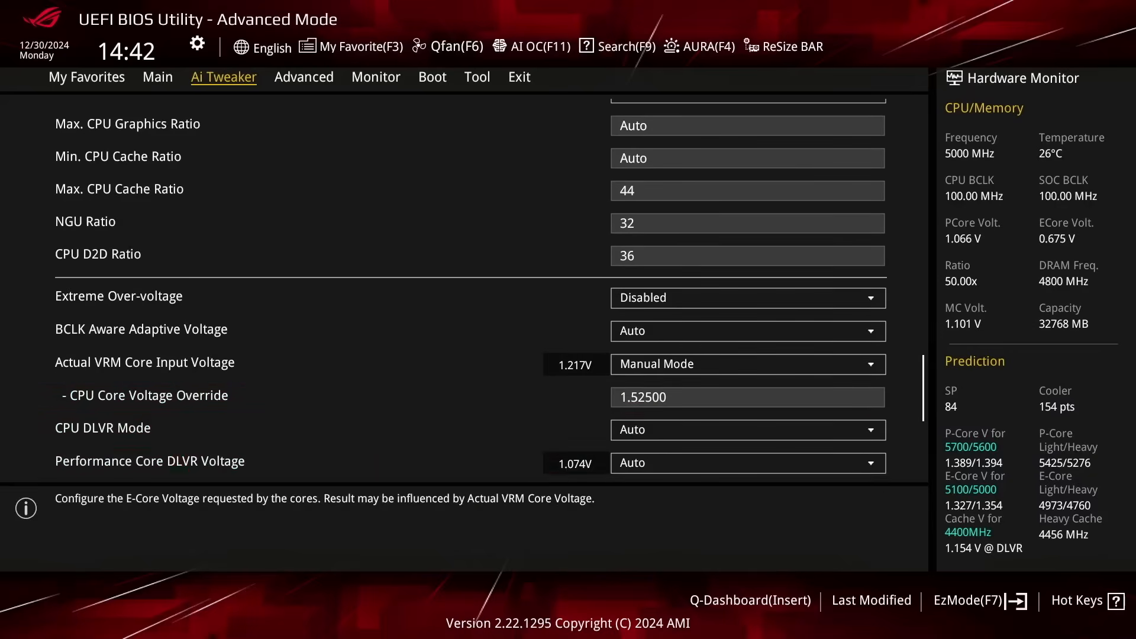
scroll("down", 3)
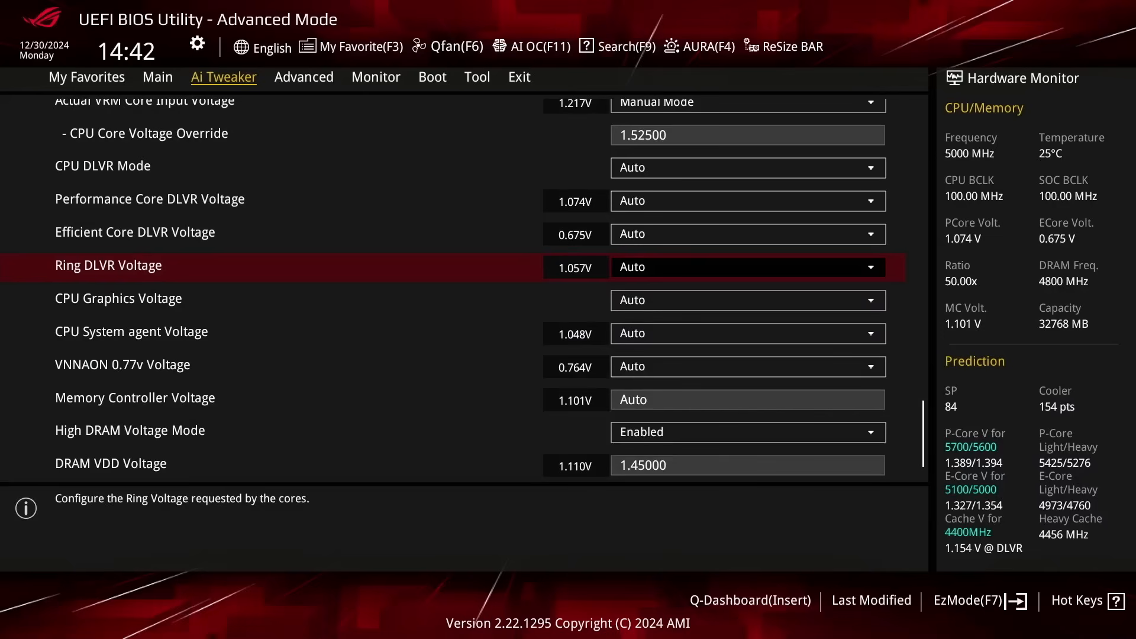
left_click(746, 267)
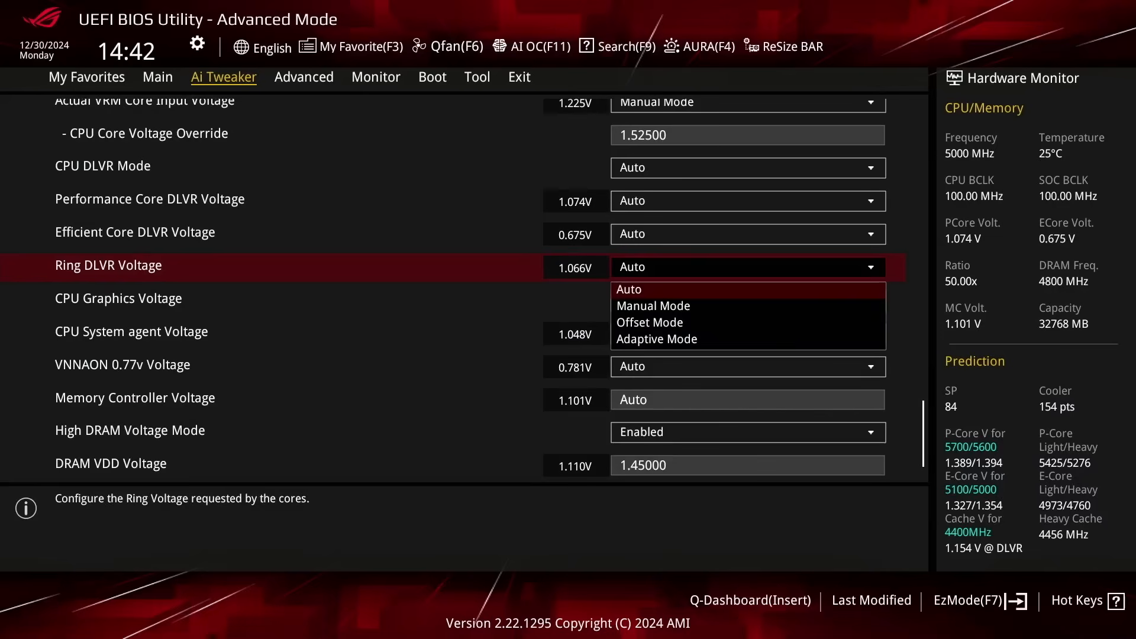
left_click(656, 339)
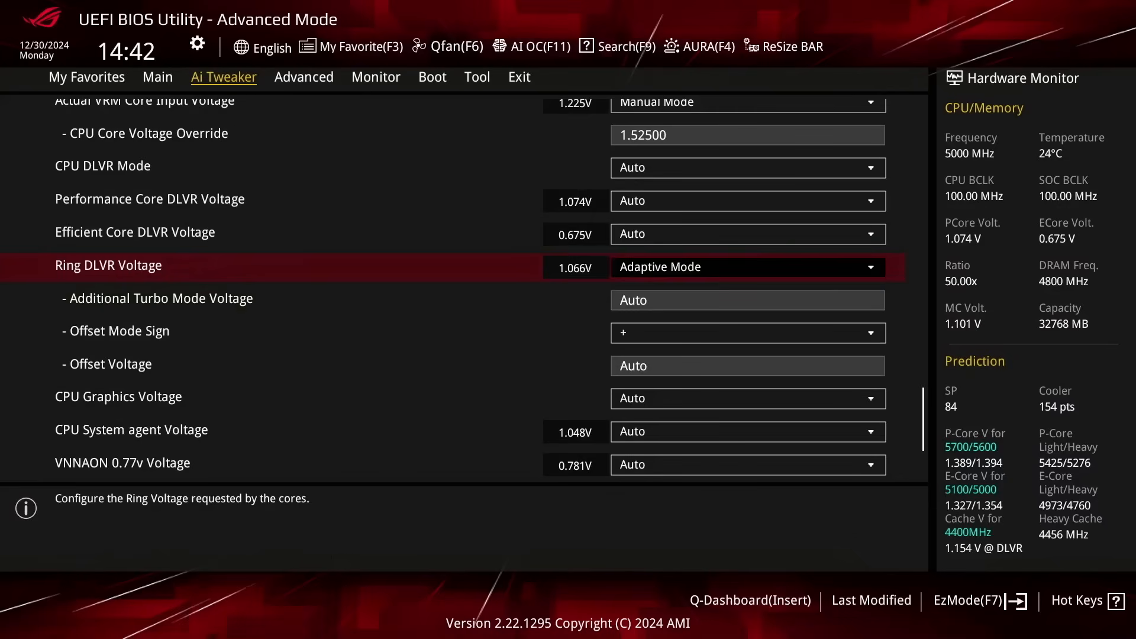
Step: Set System Agent voltage manual at 1.3 V, VNNAON manual at 1.0 V, and open the F10 save summary
left_click(746, 300)
type("1.30000")
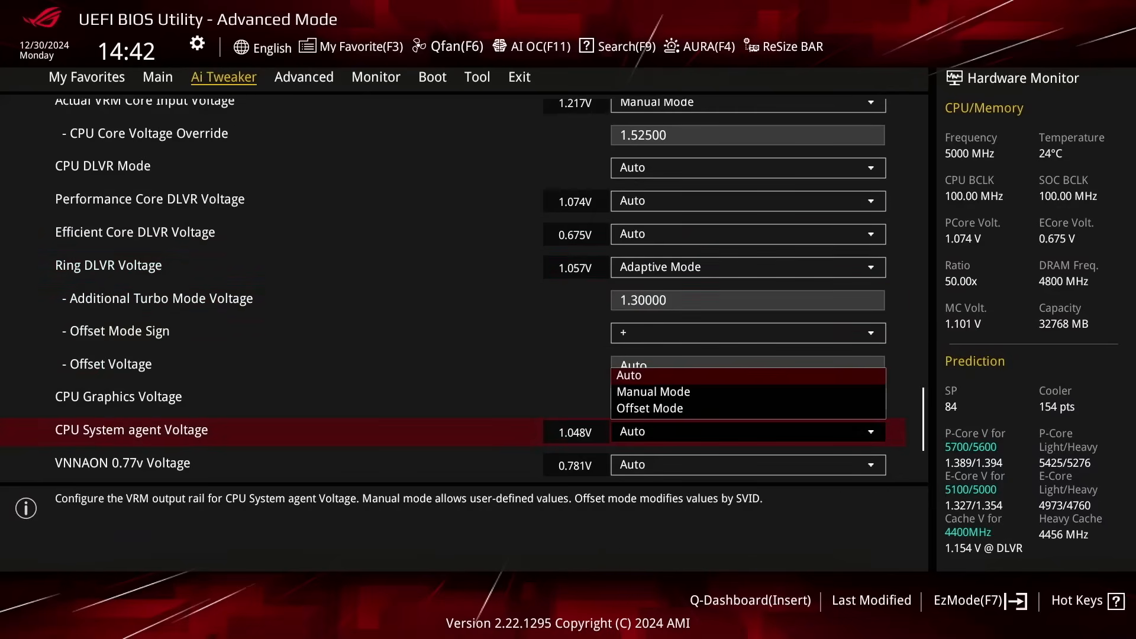
left_click(652, 392)
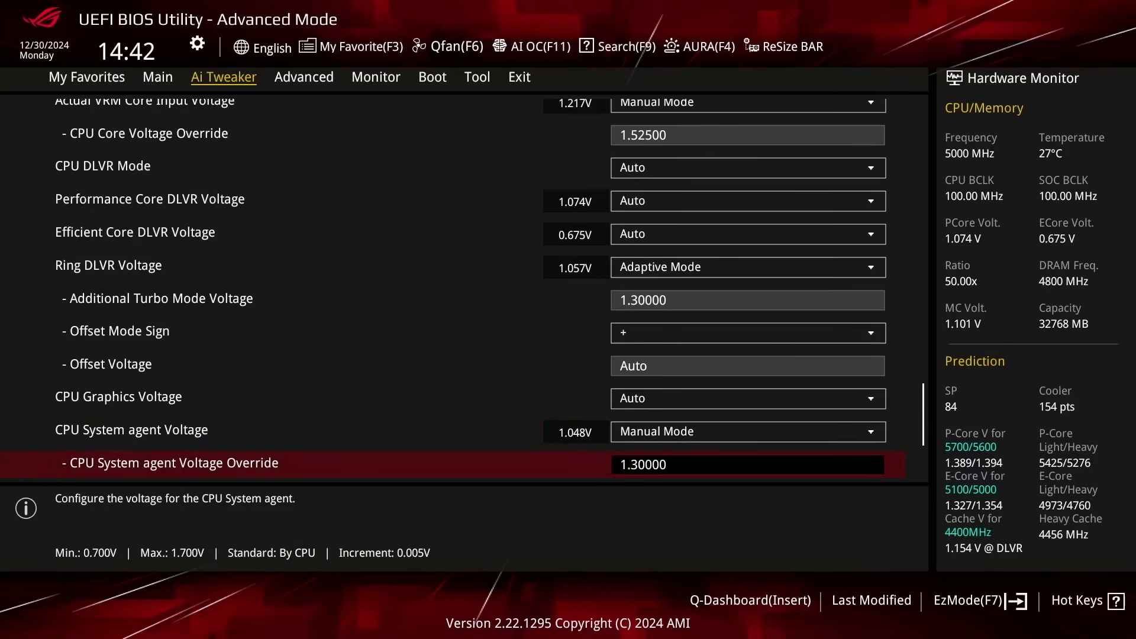
scroll("down", 3)
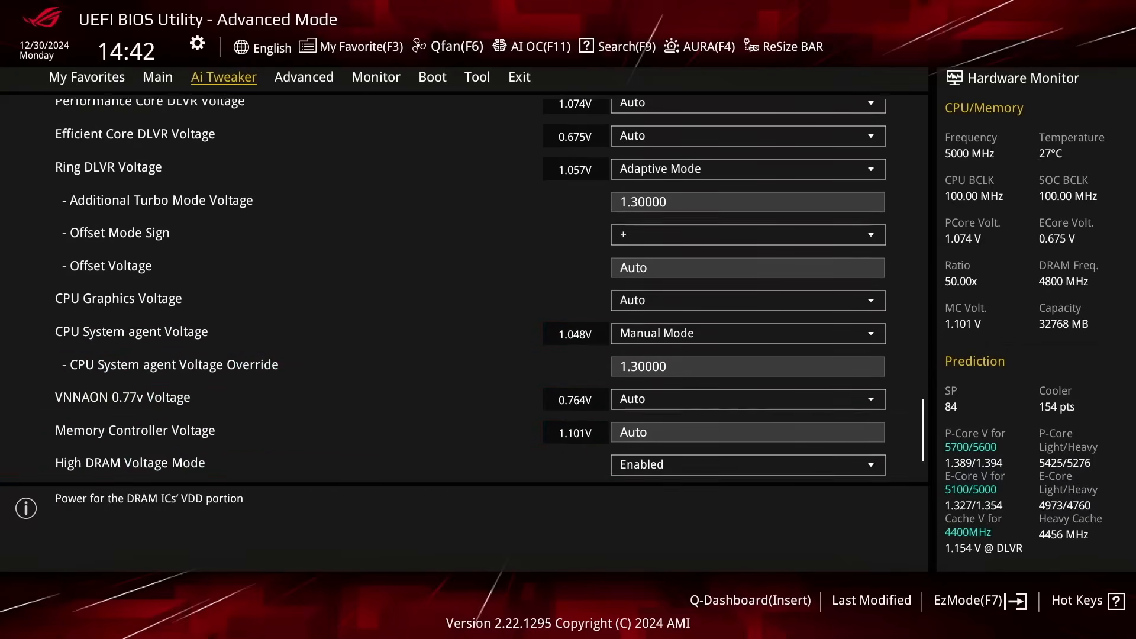
left_click(746, 366)
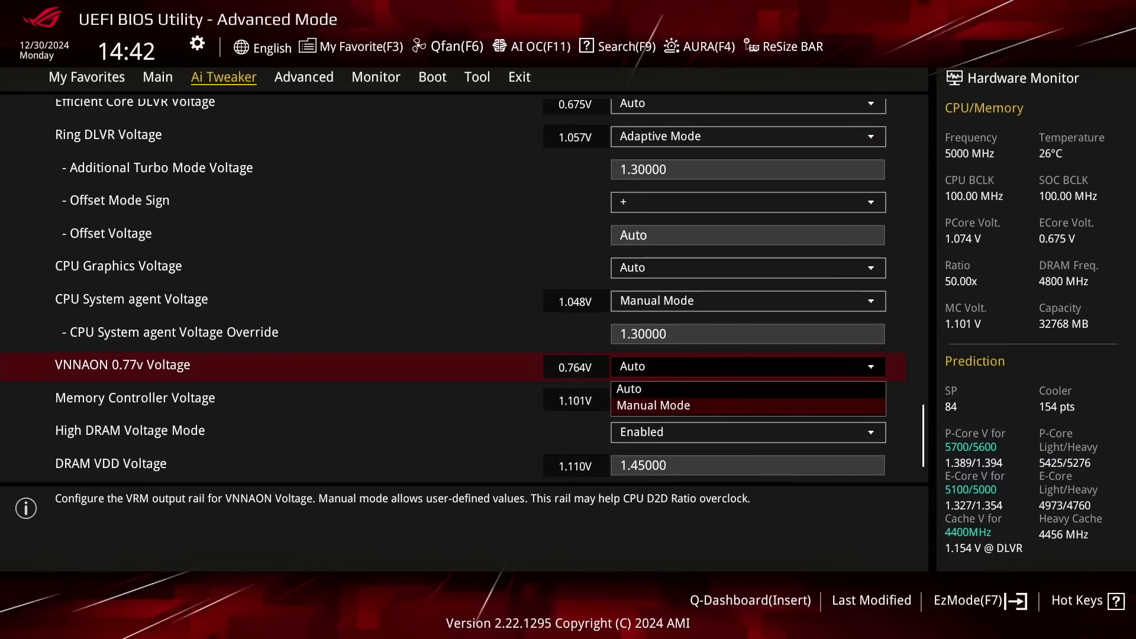
left_click(653, 405)
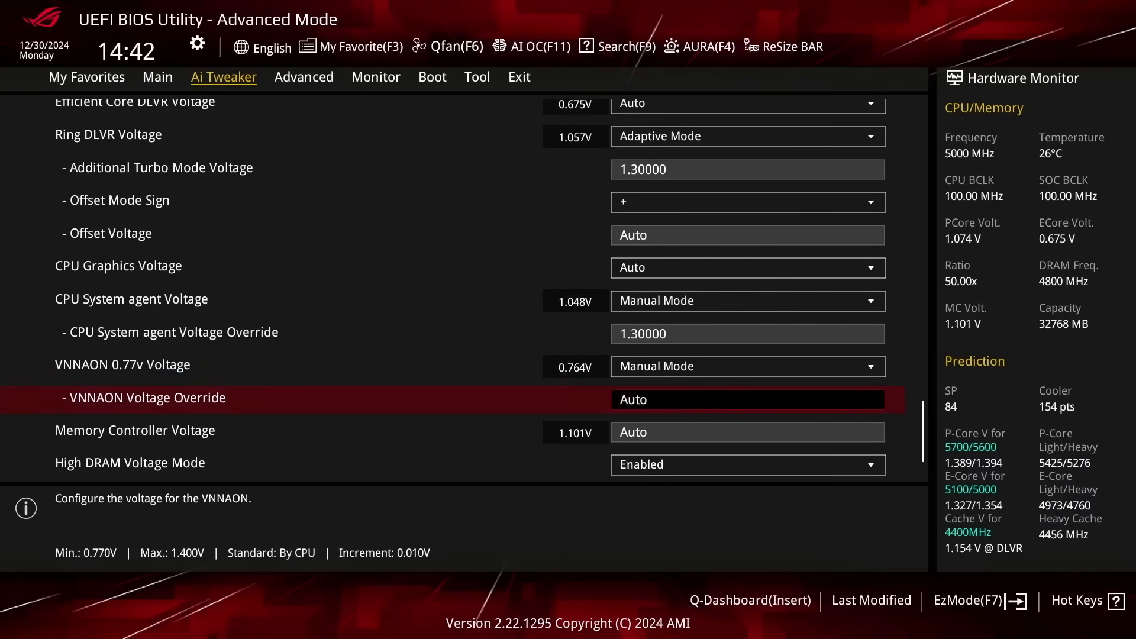
type("1.00000")
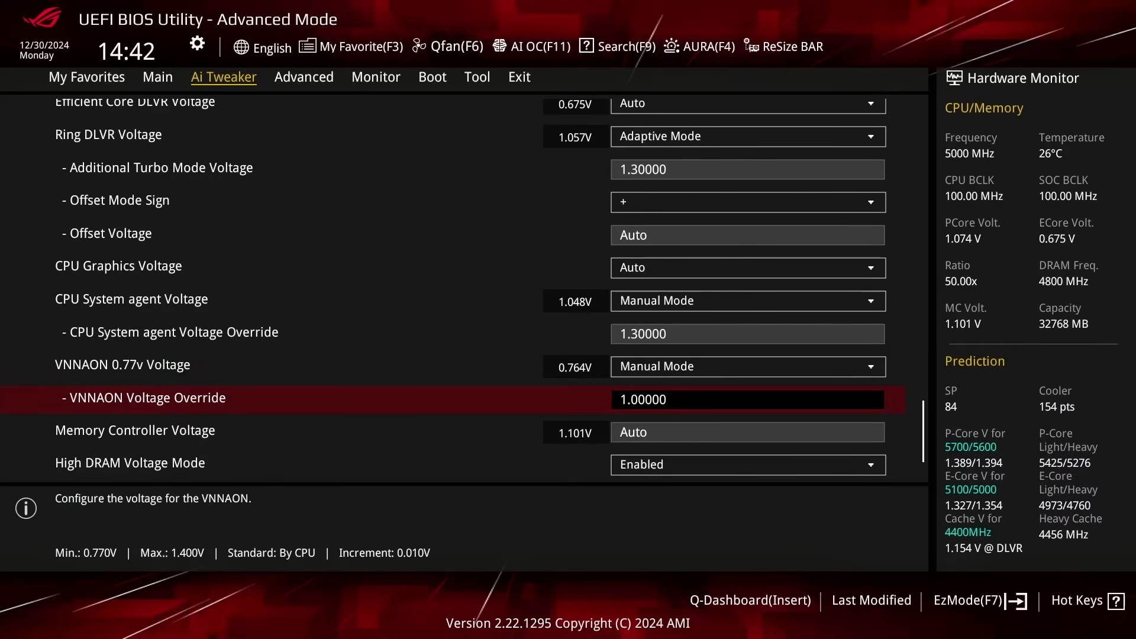
key("f10")
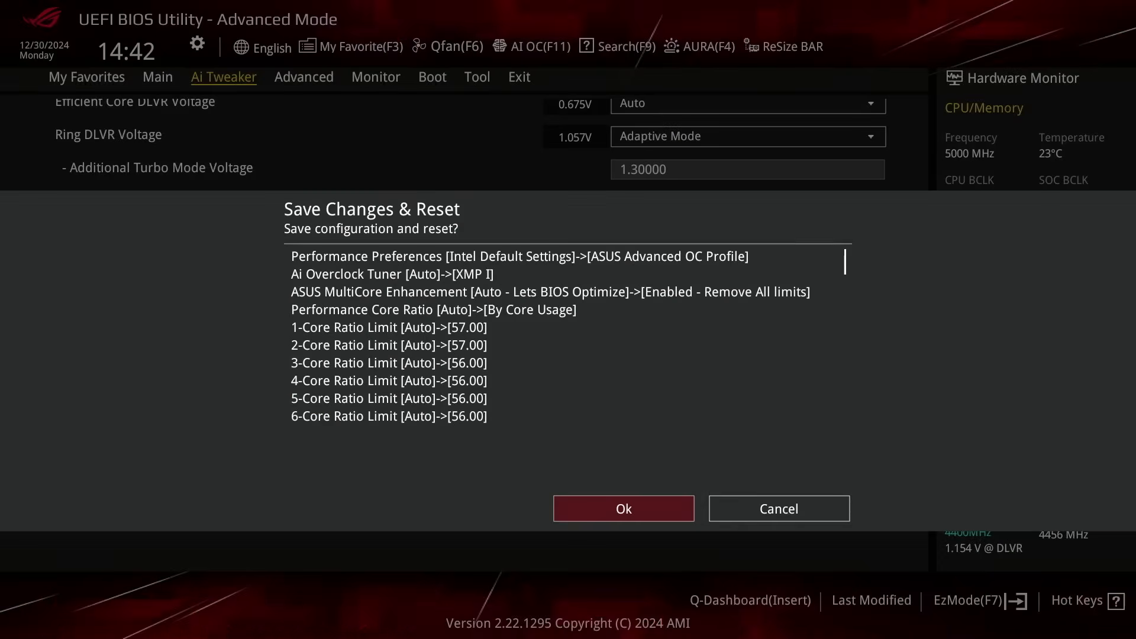